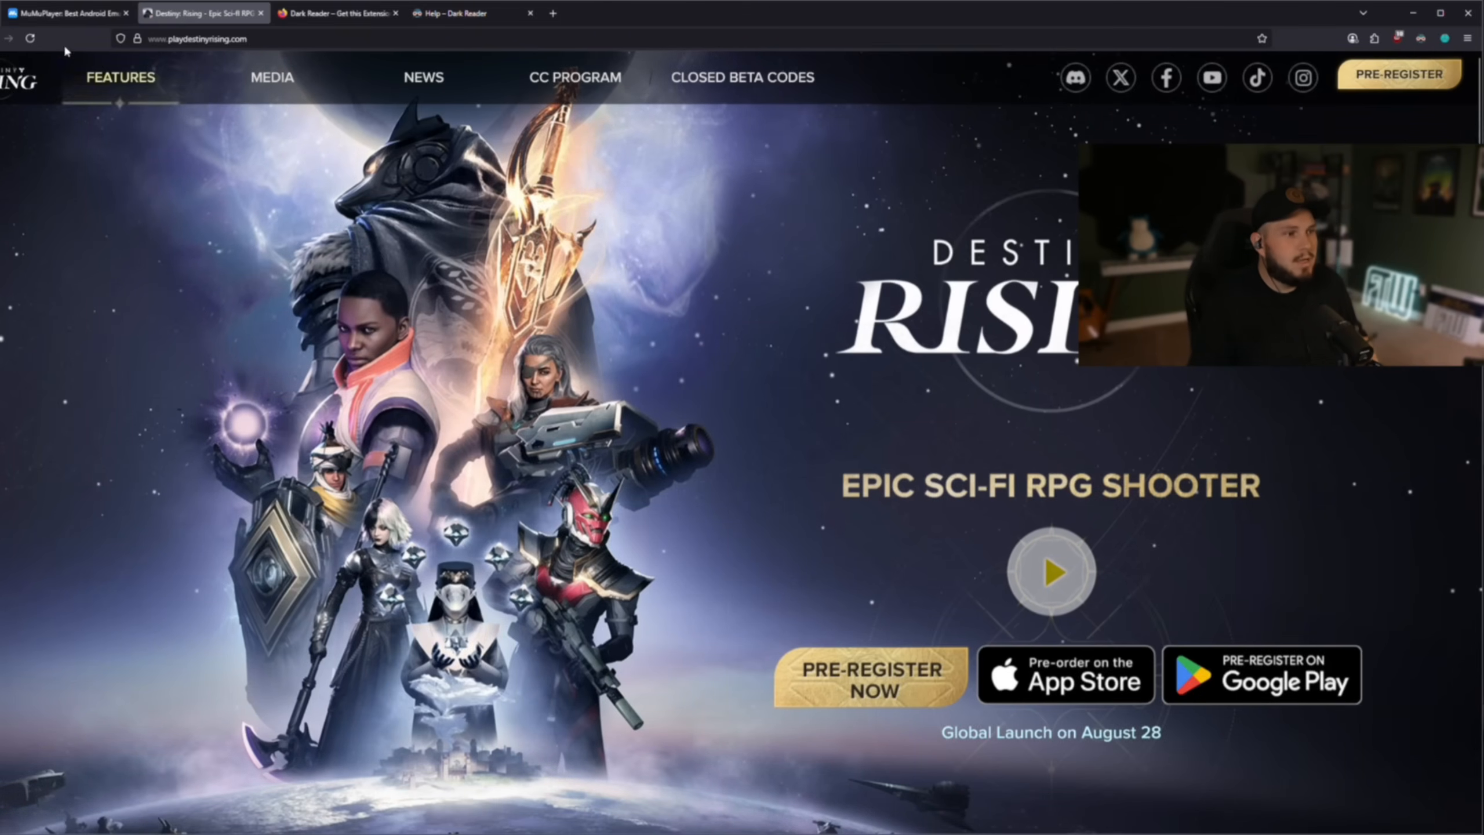
Step: Switch Firefox to the MuMuPlayer tab showing mumuplayer.com
left_click(66, 12)
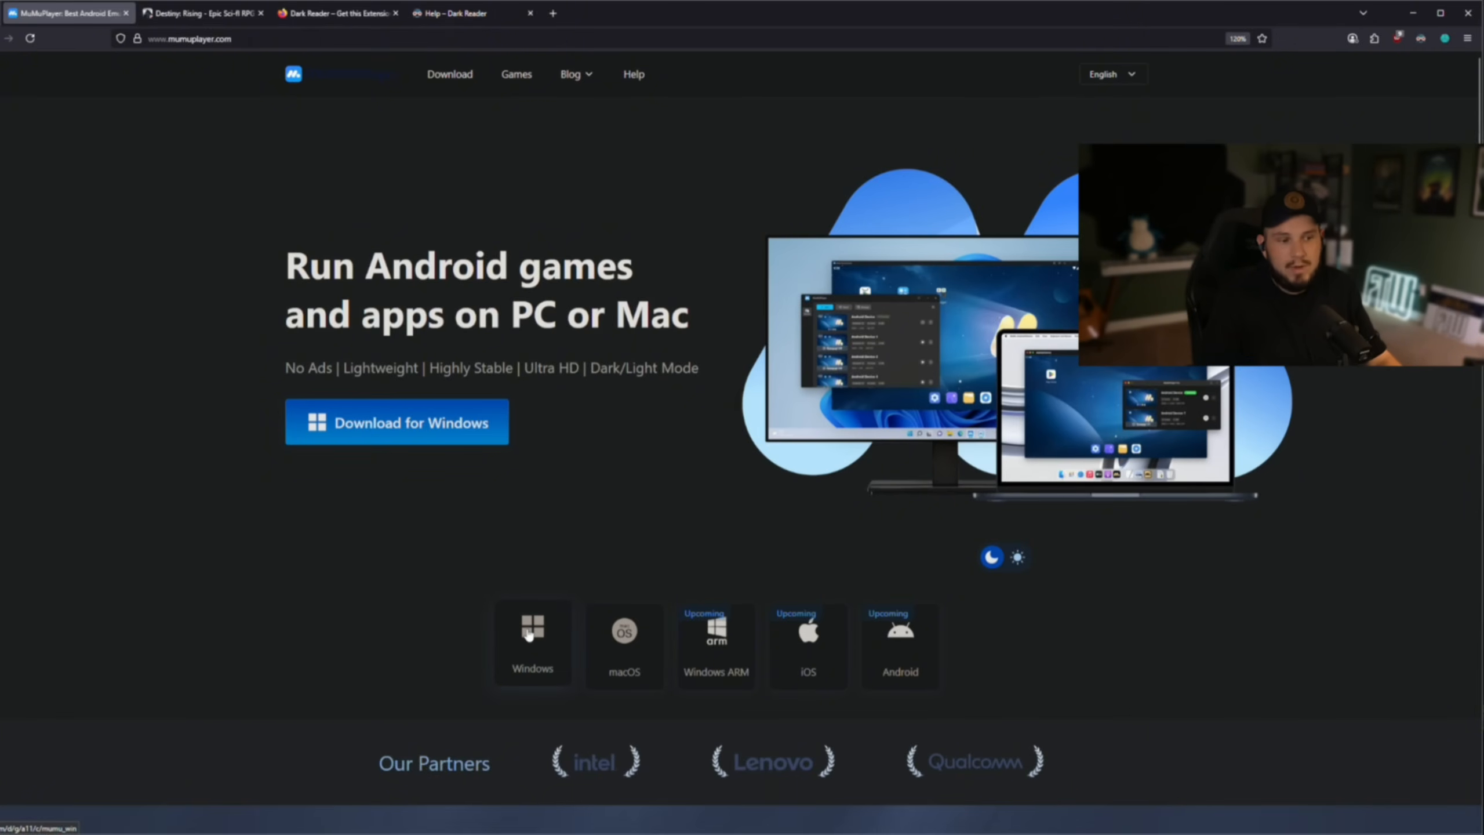
Step: Download MuMu Player for Windows and run its installer
left_click(397, 422)
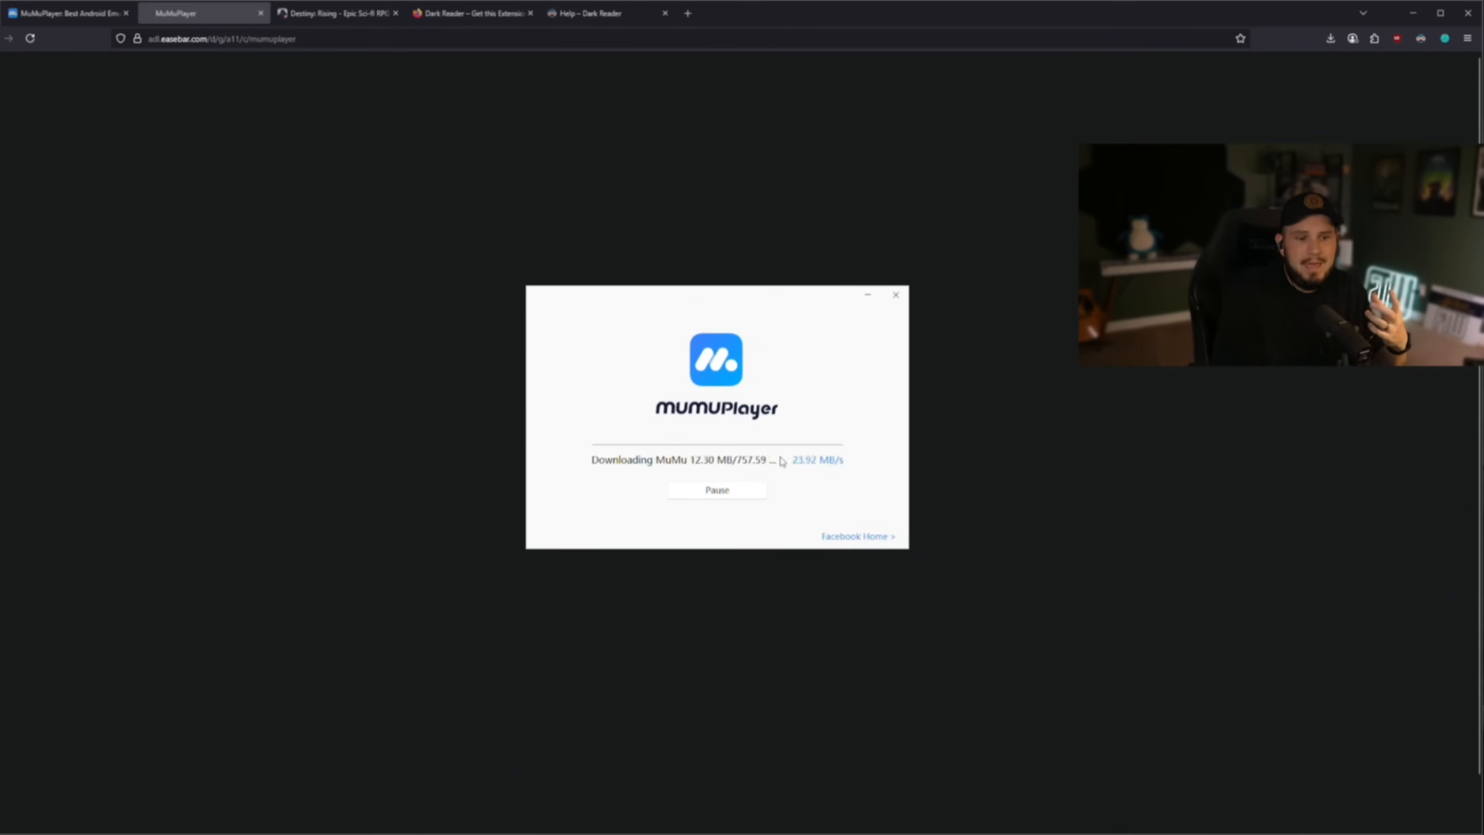
mouse_move(915, 463)
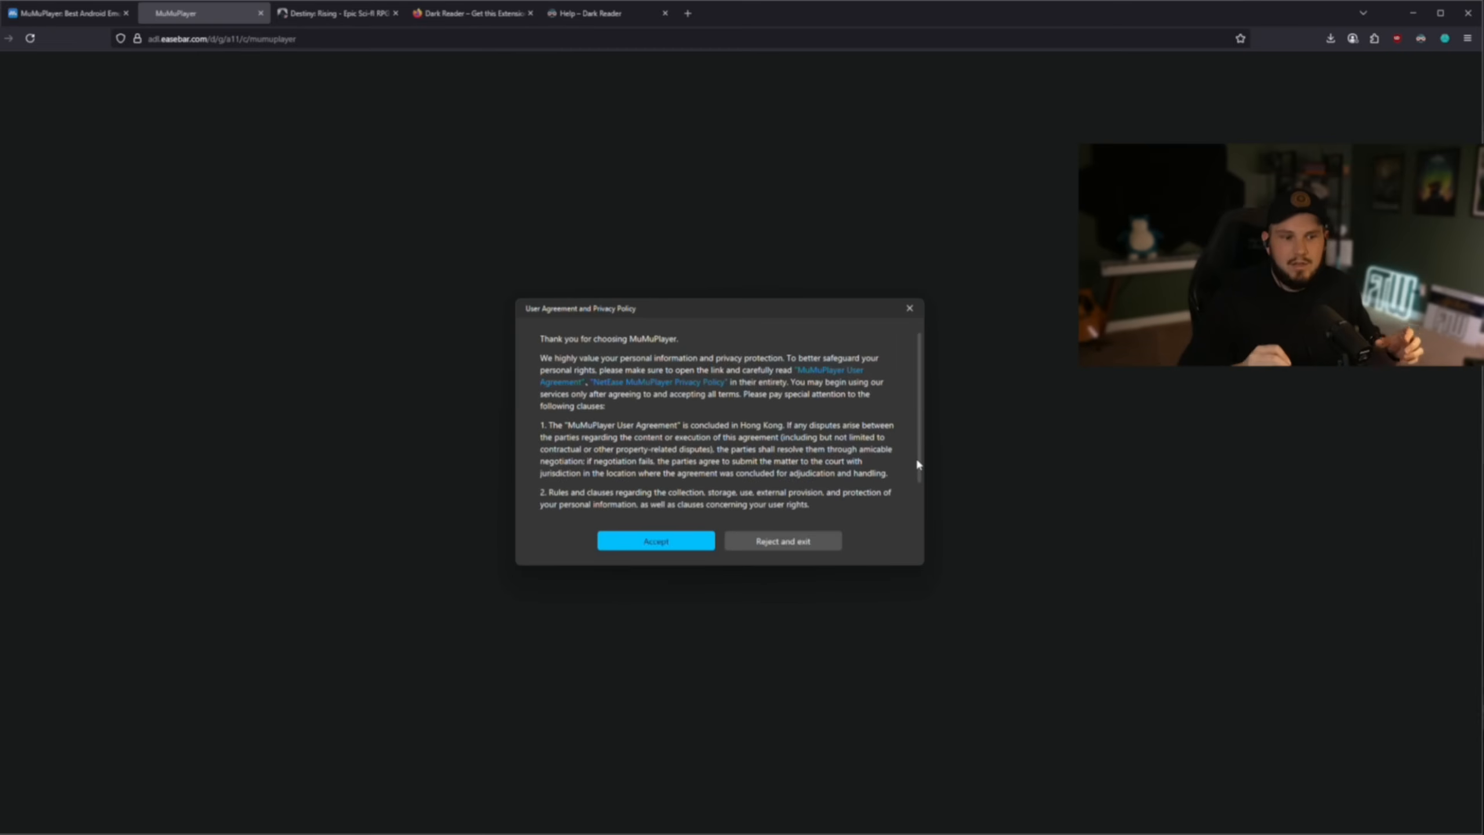
Step: Accept the user agreement and open the Android device's settings
left_click(655, 540)
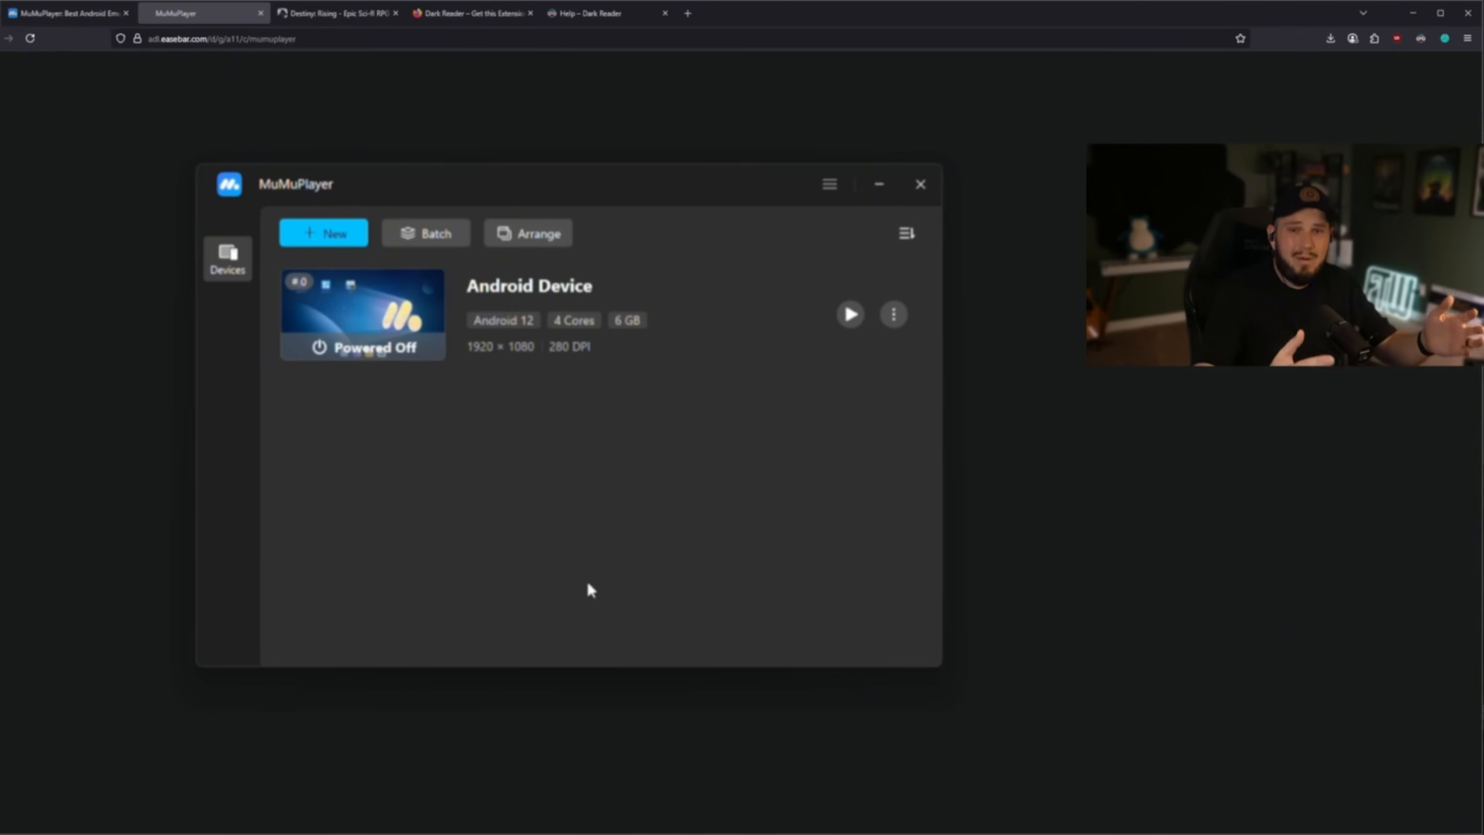
left_click(893, 313)
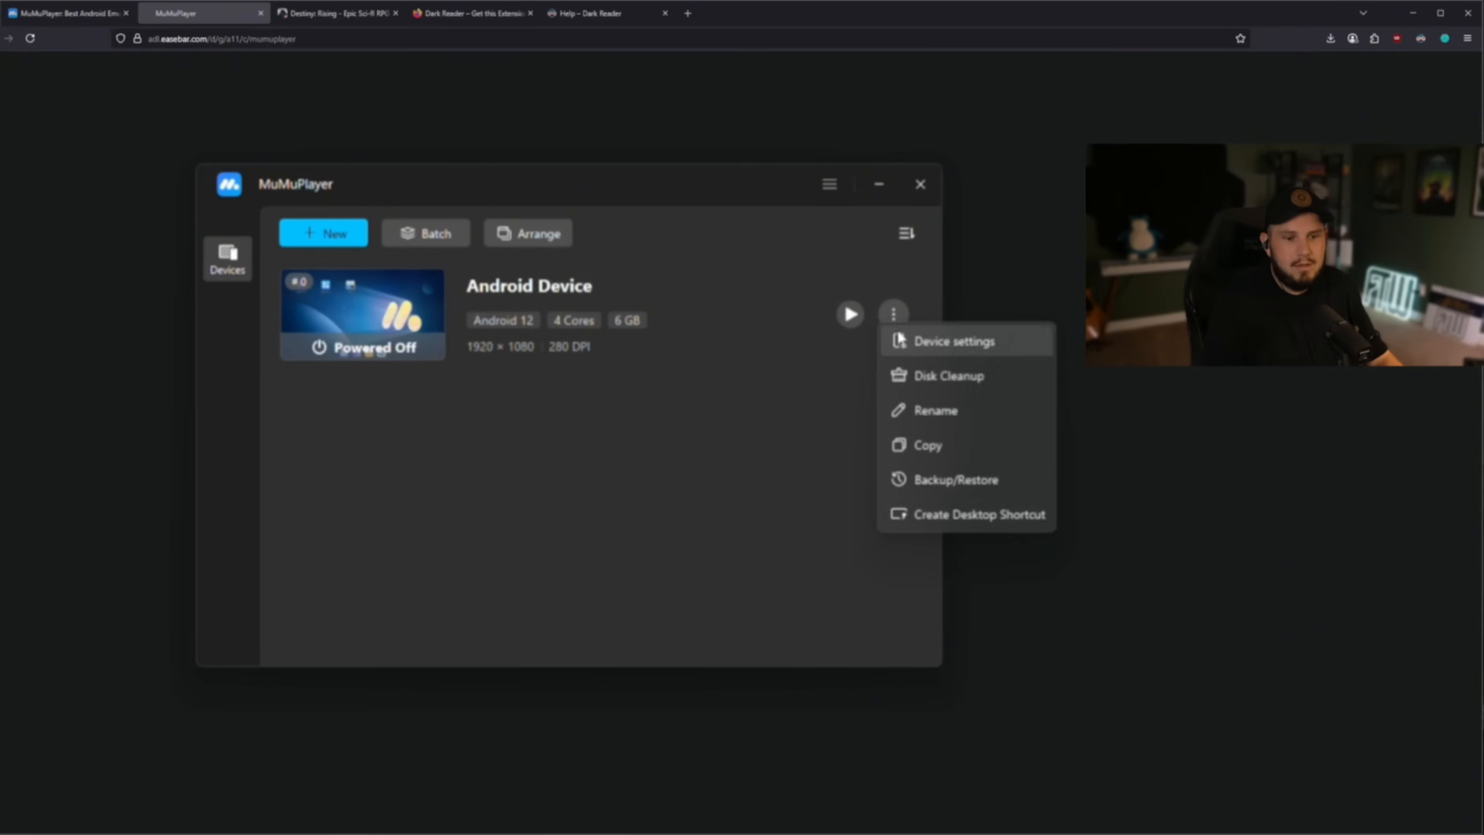
left_click(953, 341)
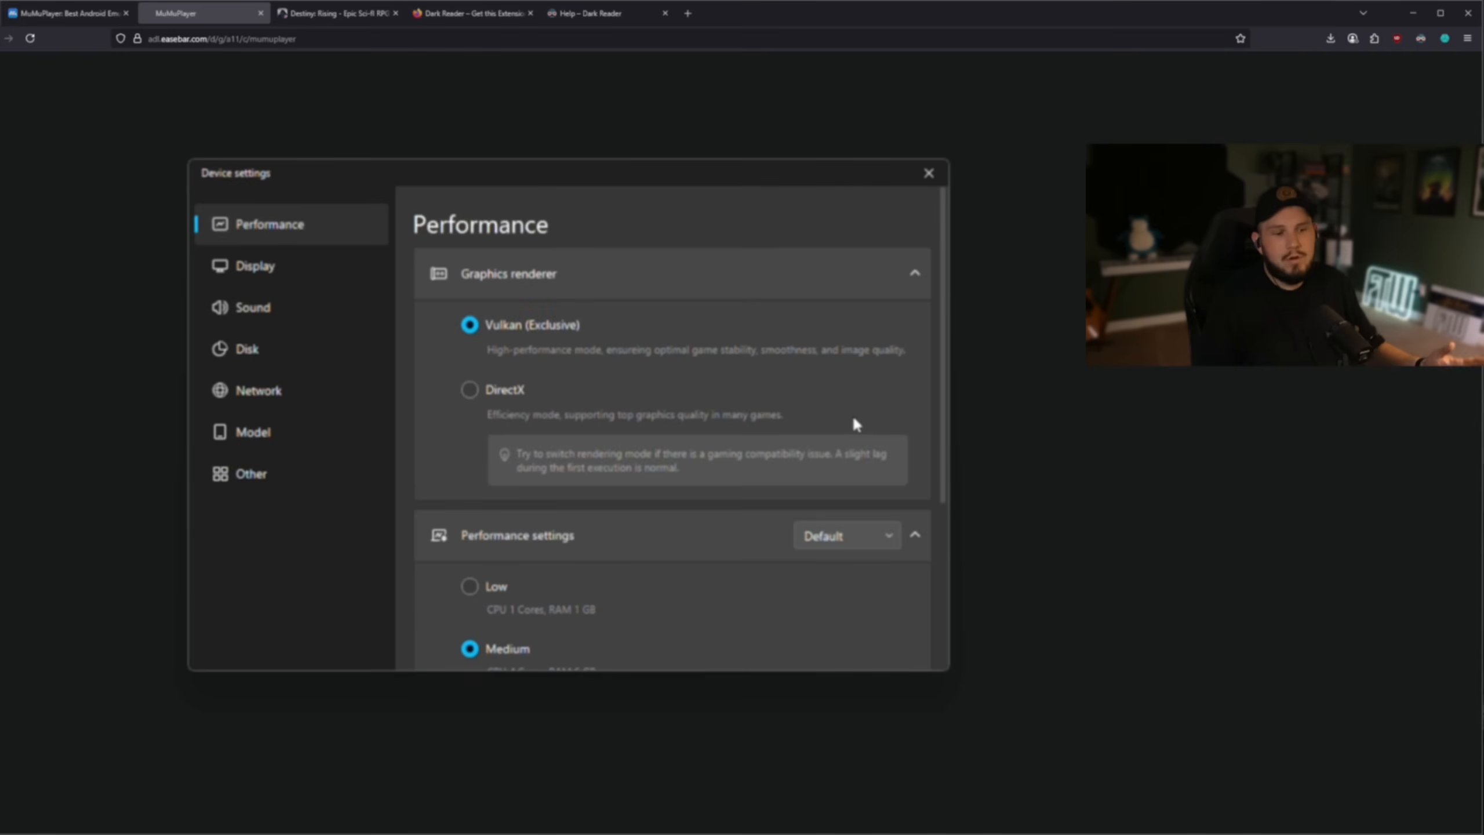
mouse_move(606, 512)
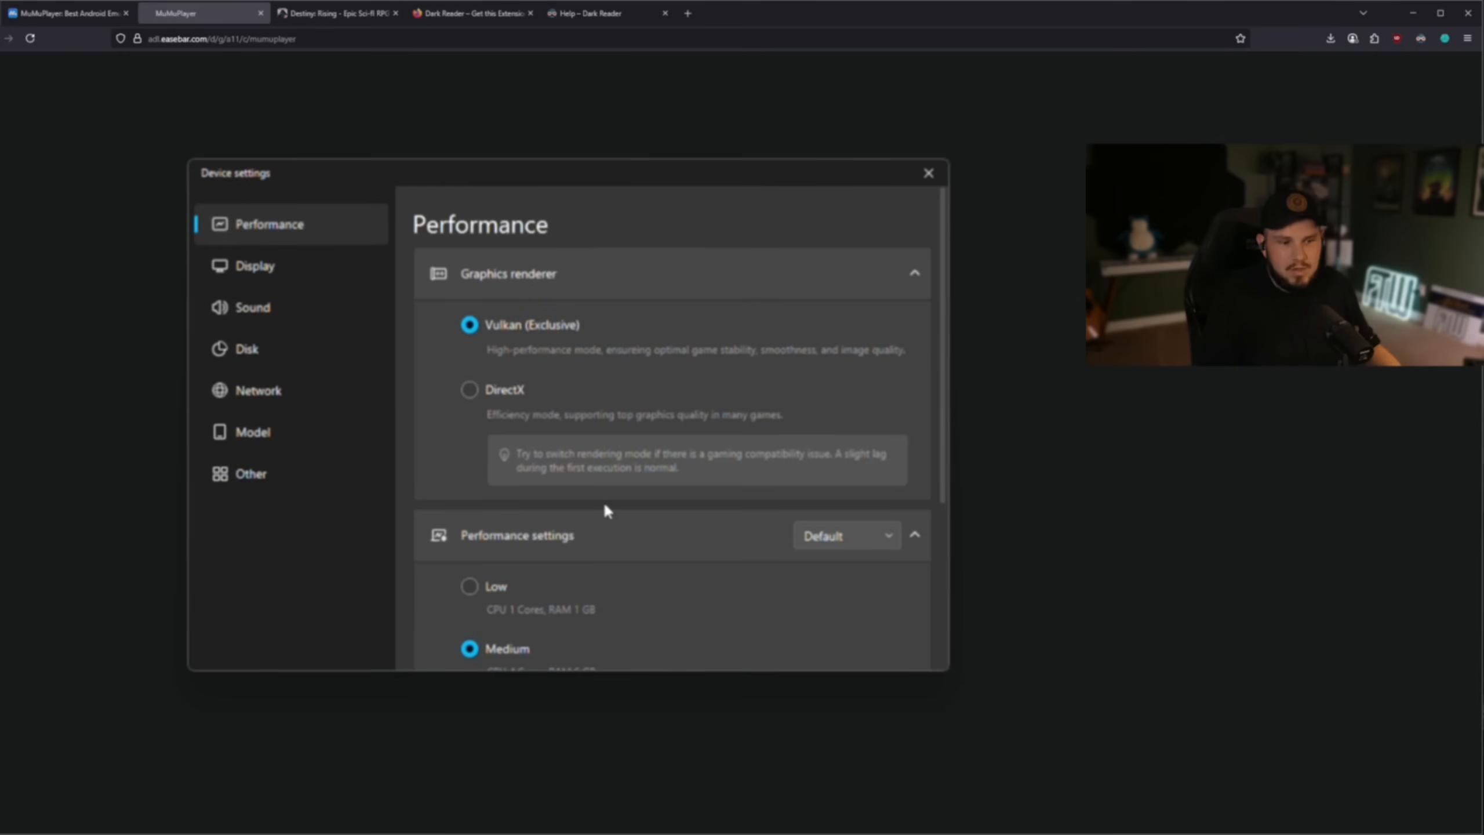
mouse_move(789, 301)
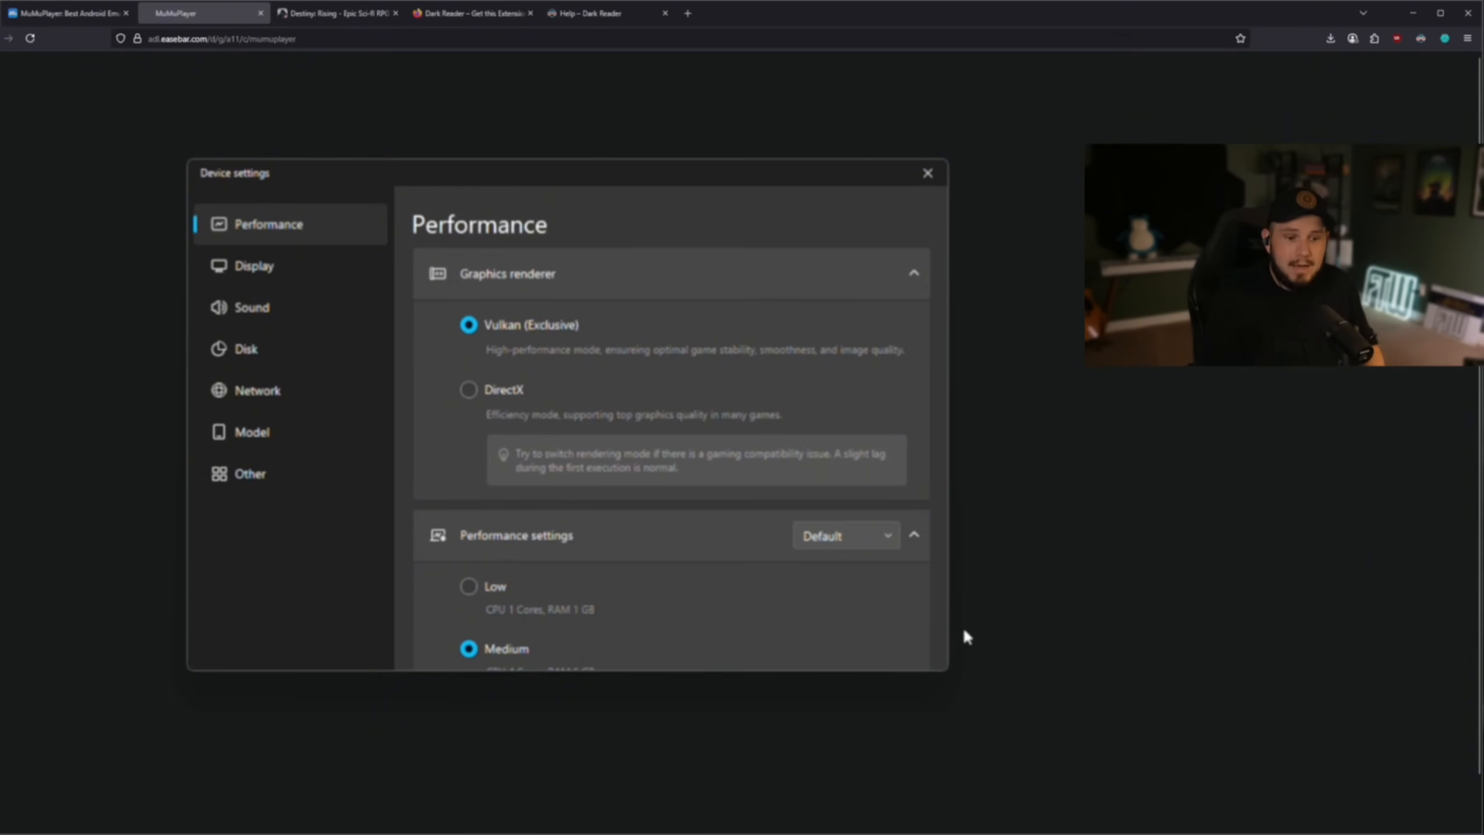
Step: Check High performance with 8 CPU cores and 12 GB RAM, then view Display settings
scroll("down", 3)
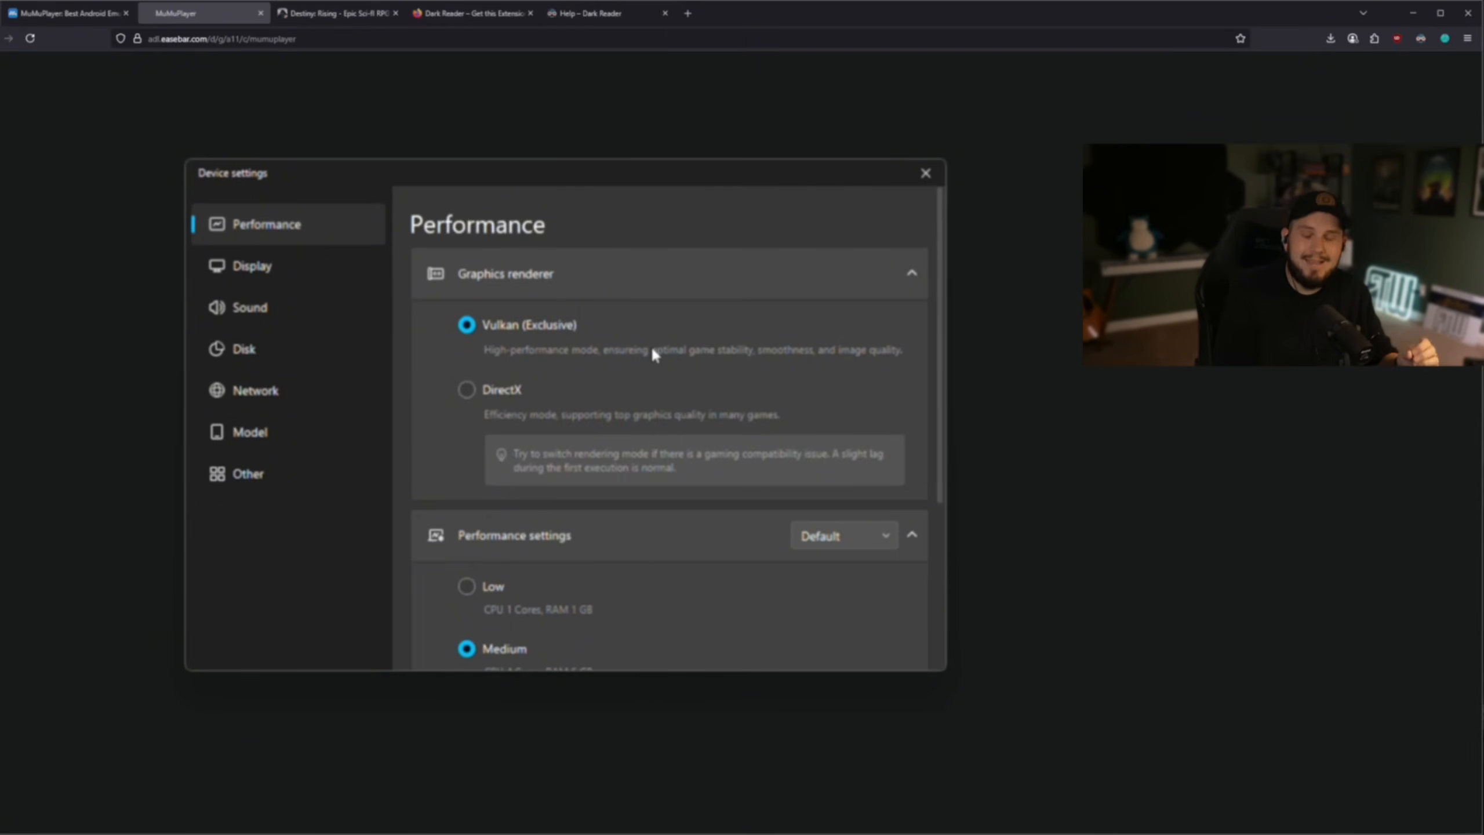
scroll("down", 3)
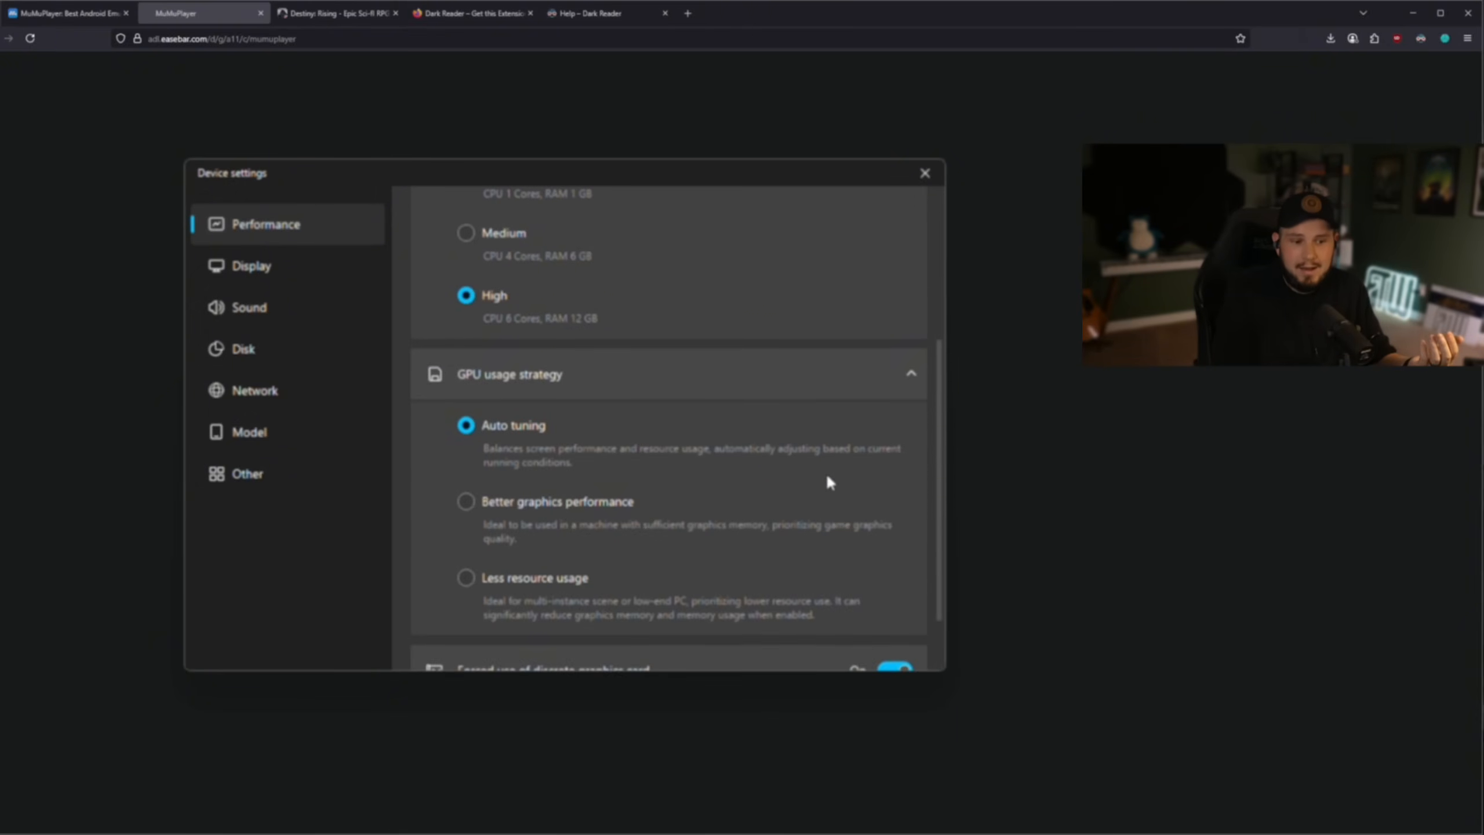
scroll("down", 3)
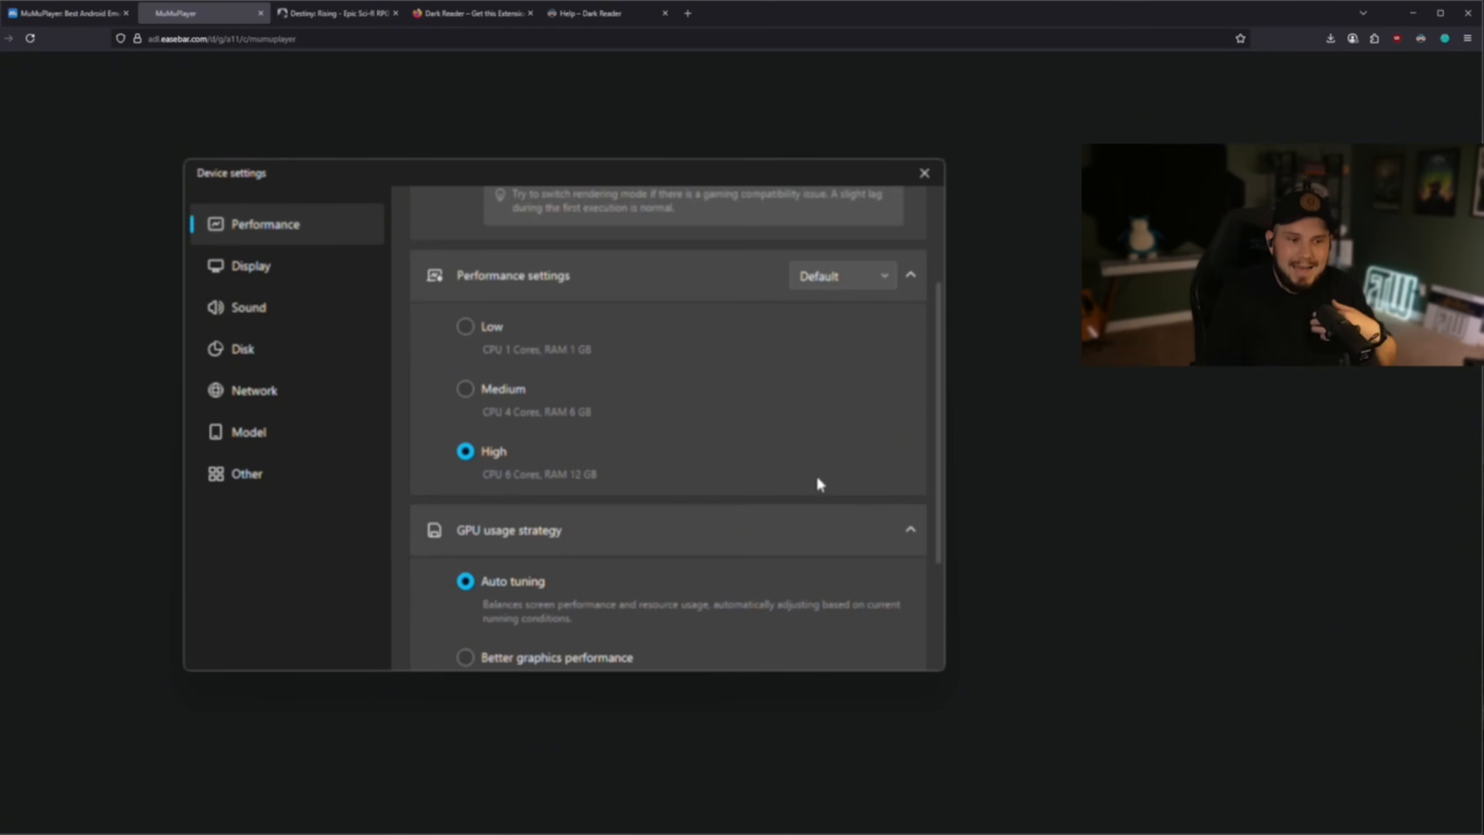
scroll("up", 3)
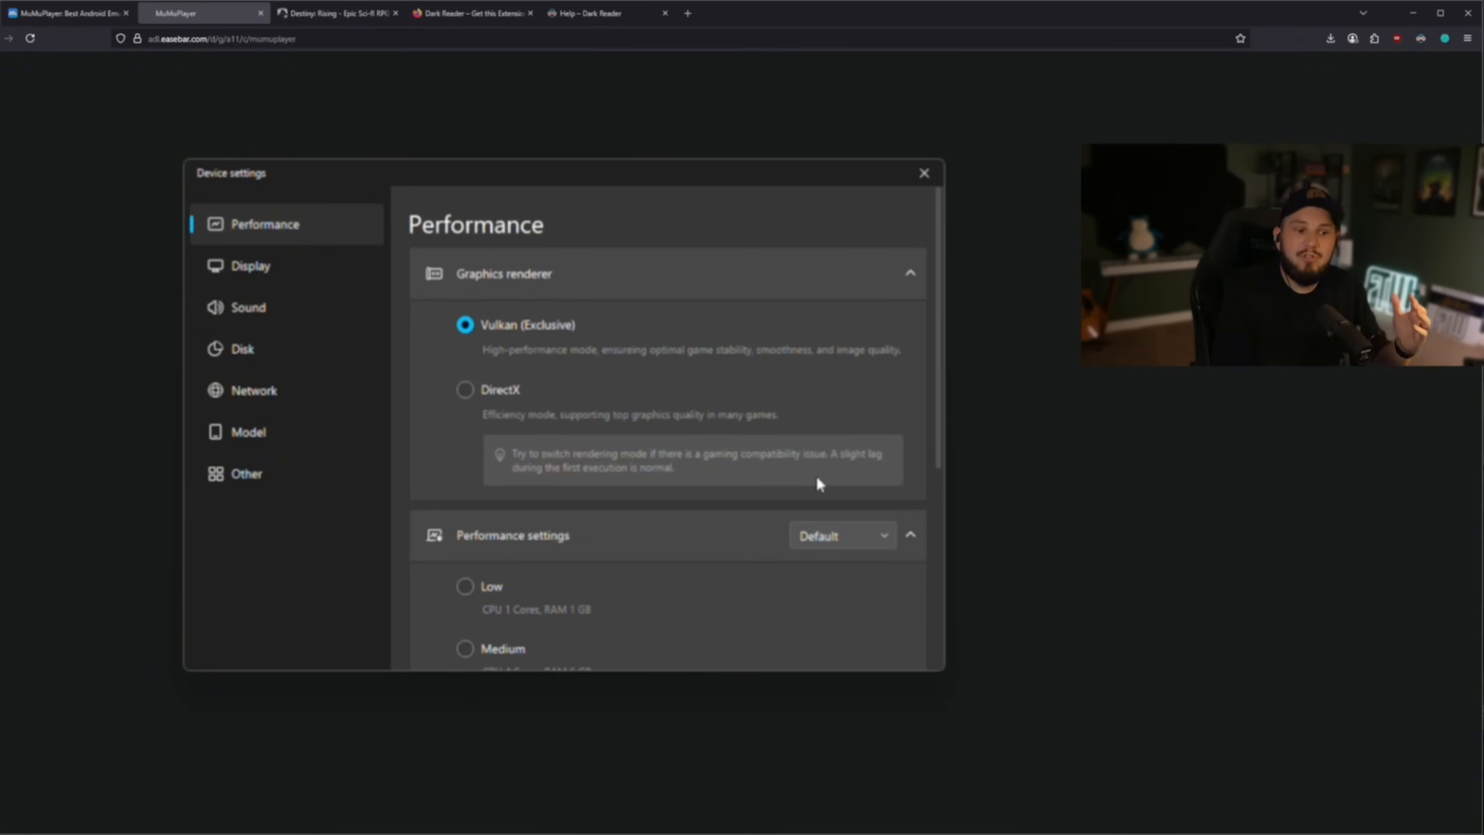
mouse_move(830, 464)
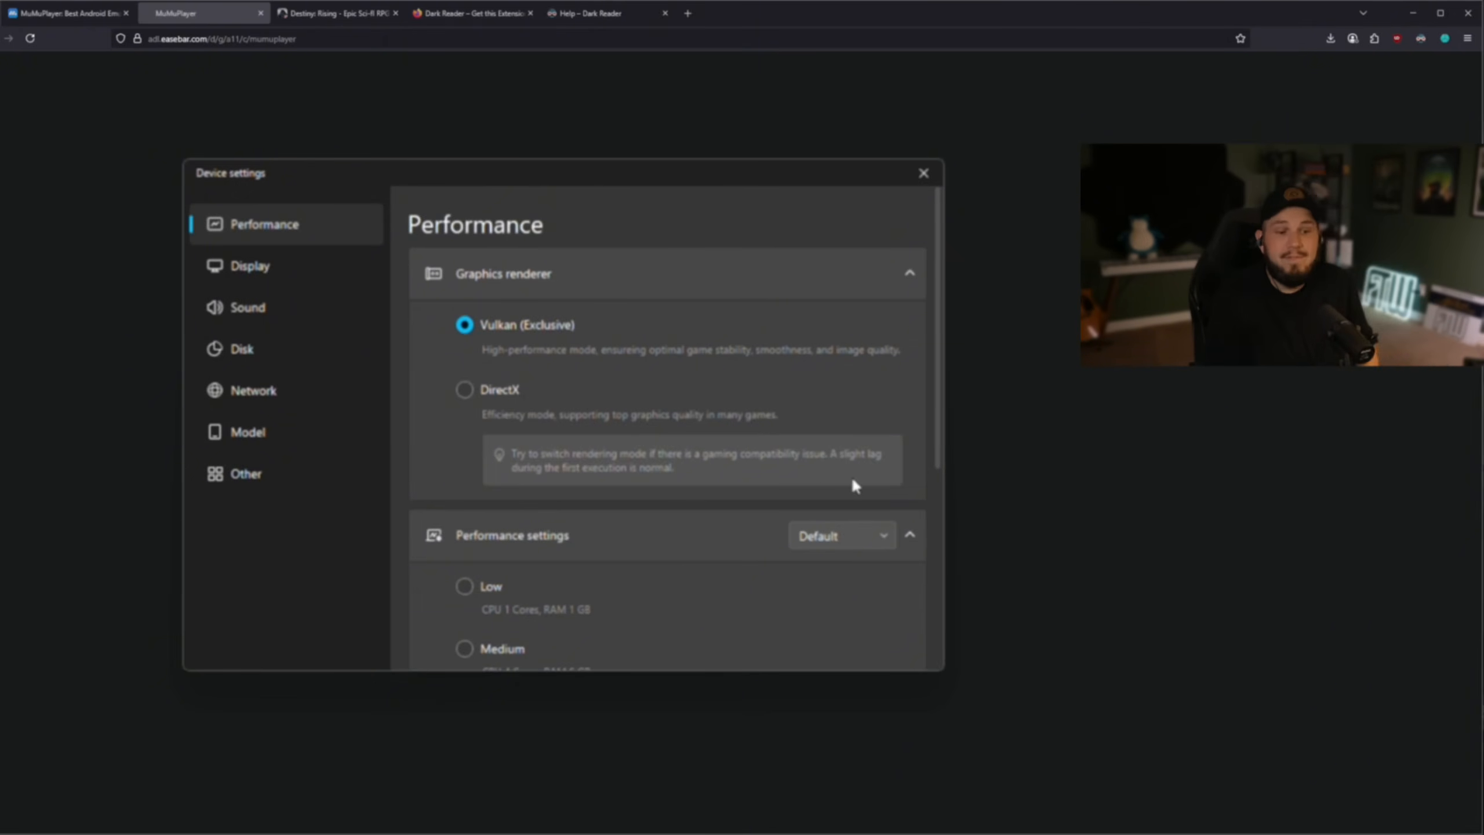
mouse_move(757, 438)
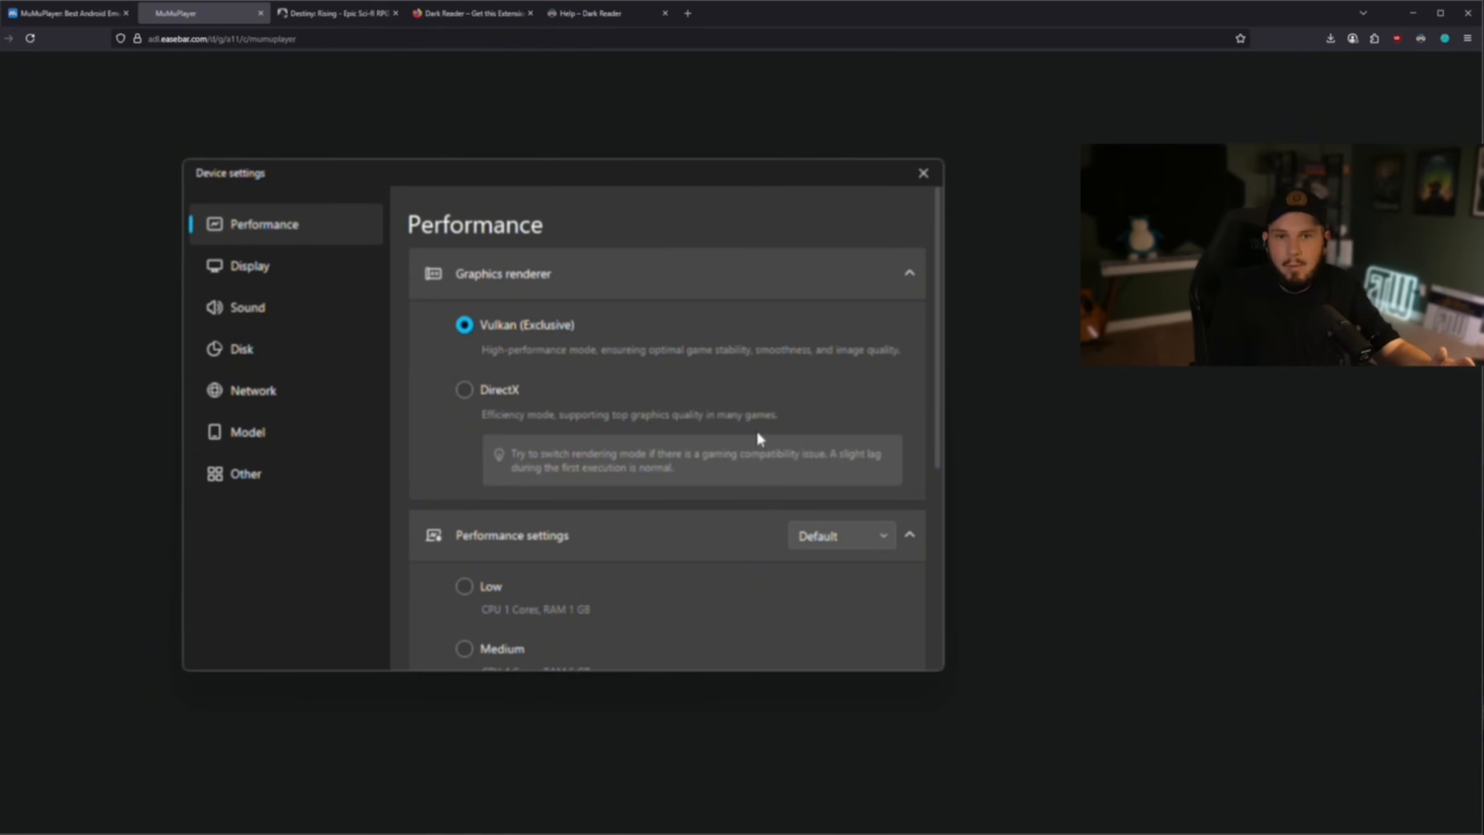
left_click(249, 265)
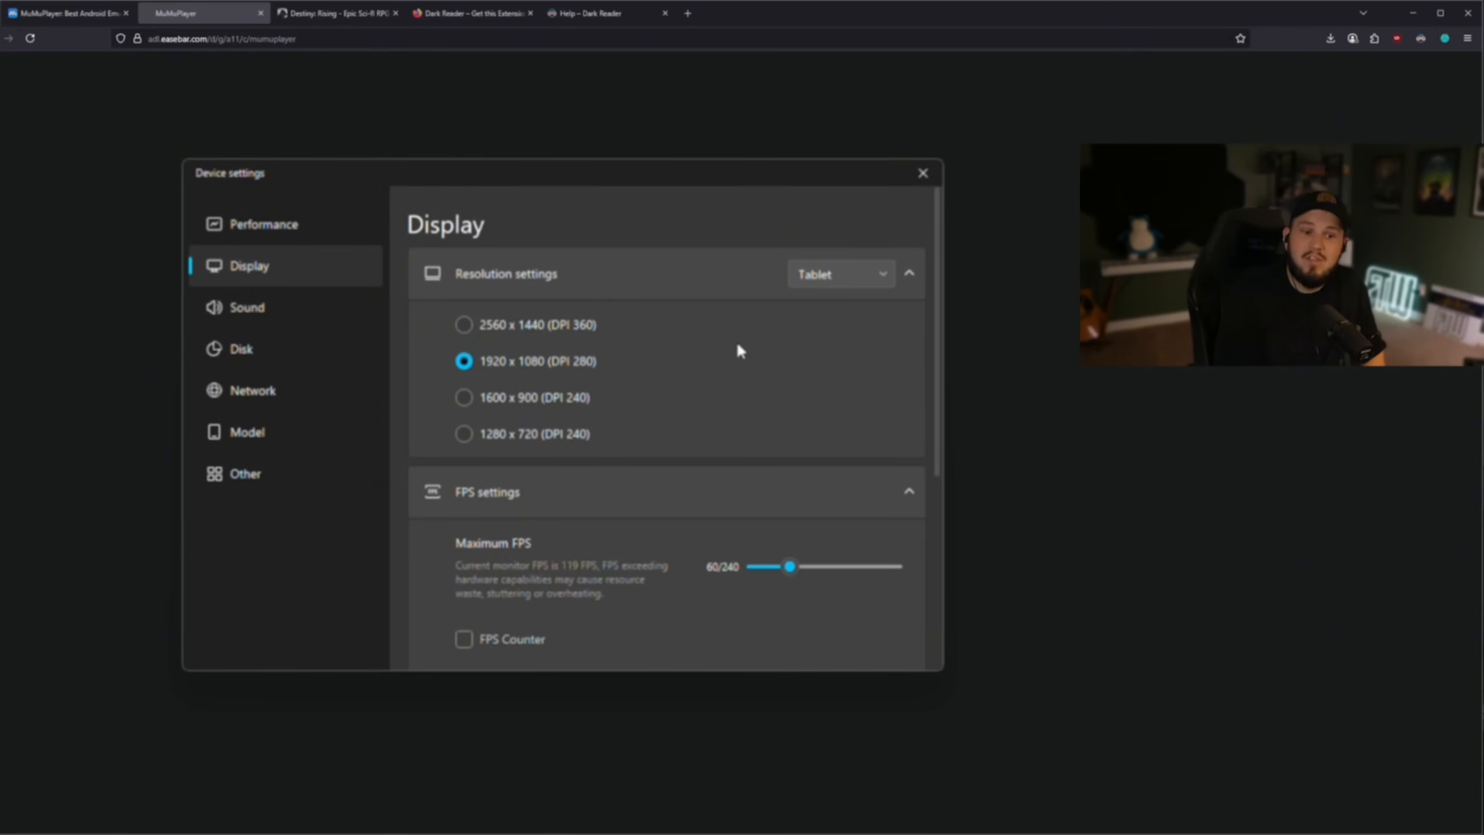
Step: Keep the Tablet preset and set resolution to 2560 x 1440 at DPI 360
left_click(838, 273)
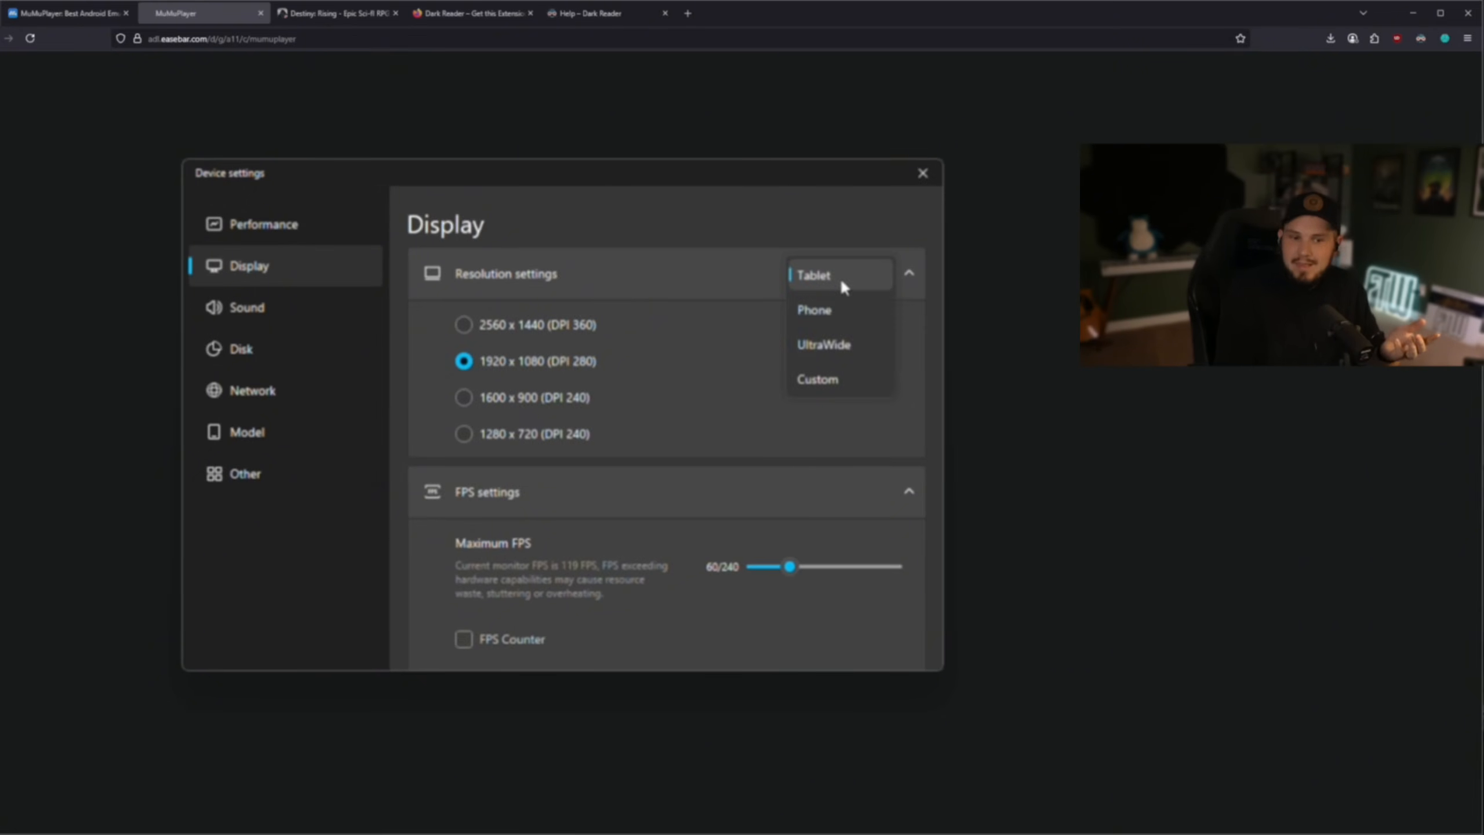
left_click(839, 274)
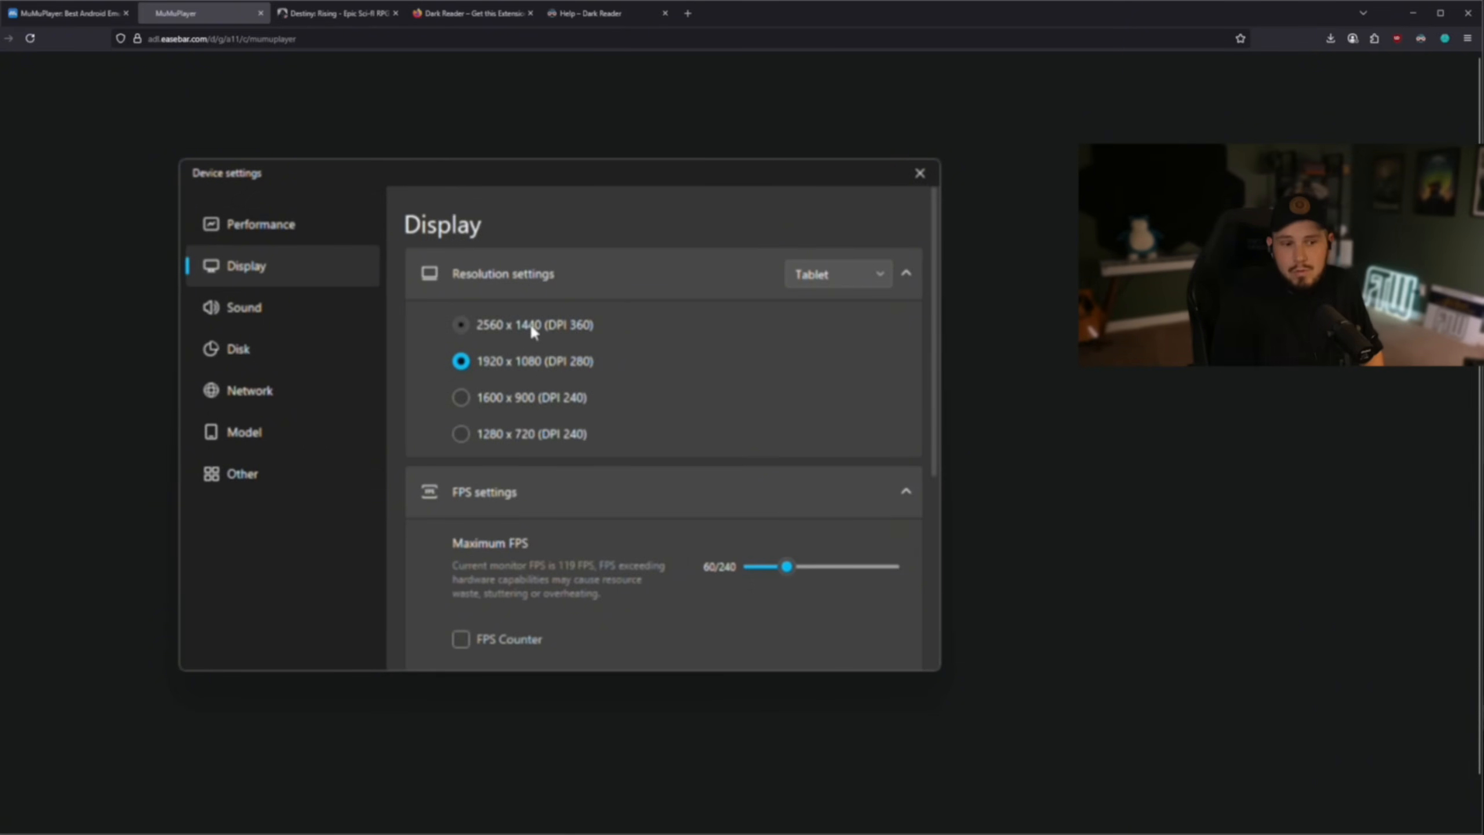
left_click(461, 323)
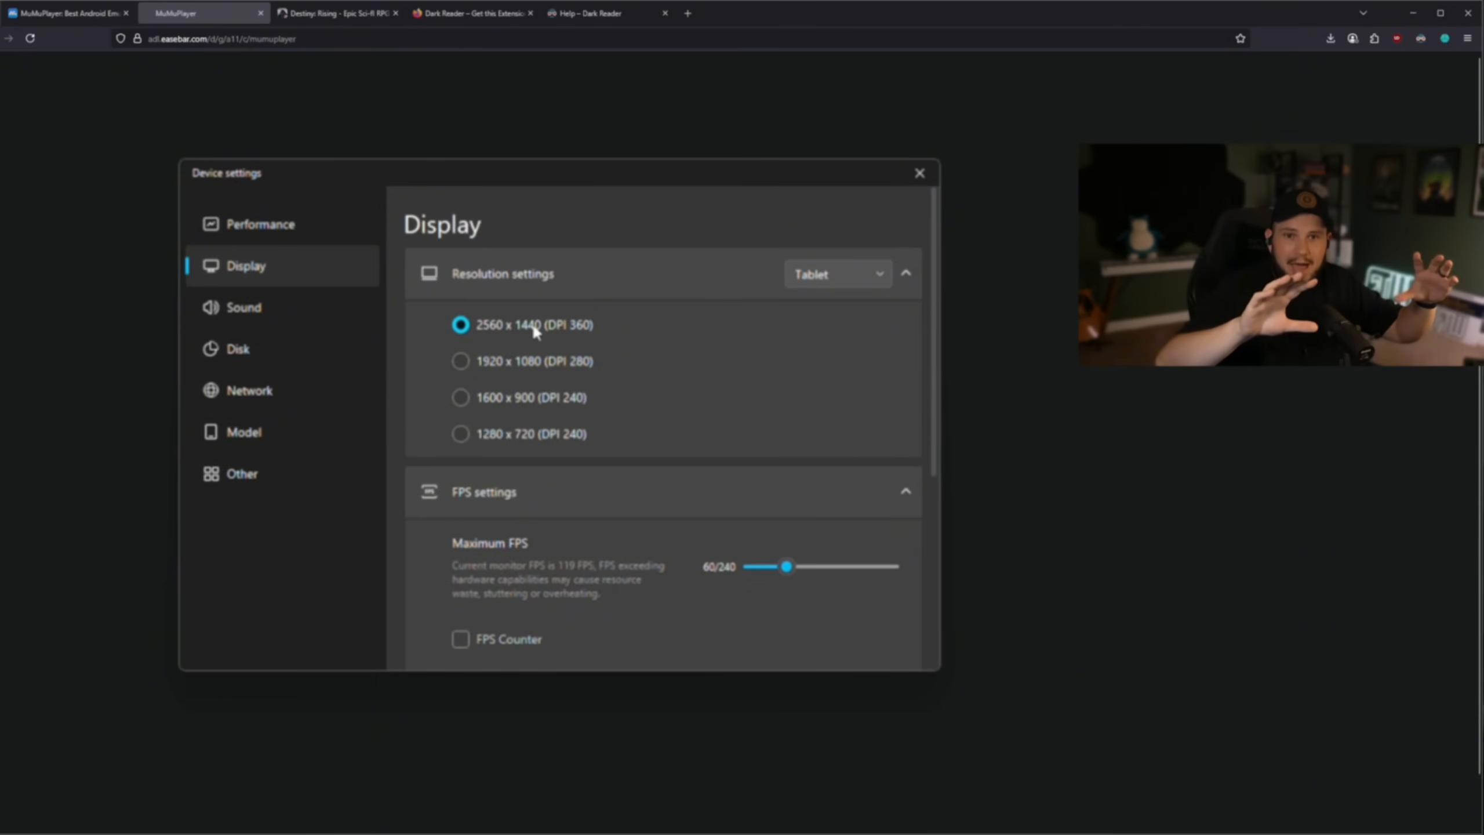
scroll("down", 3)
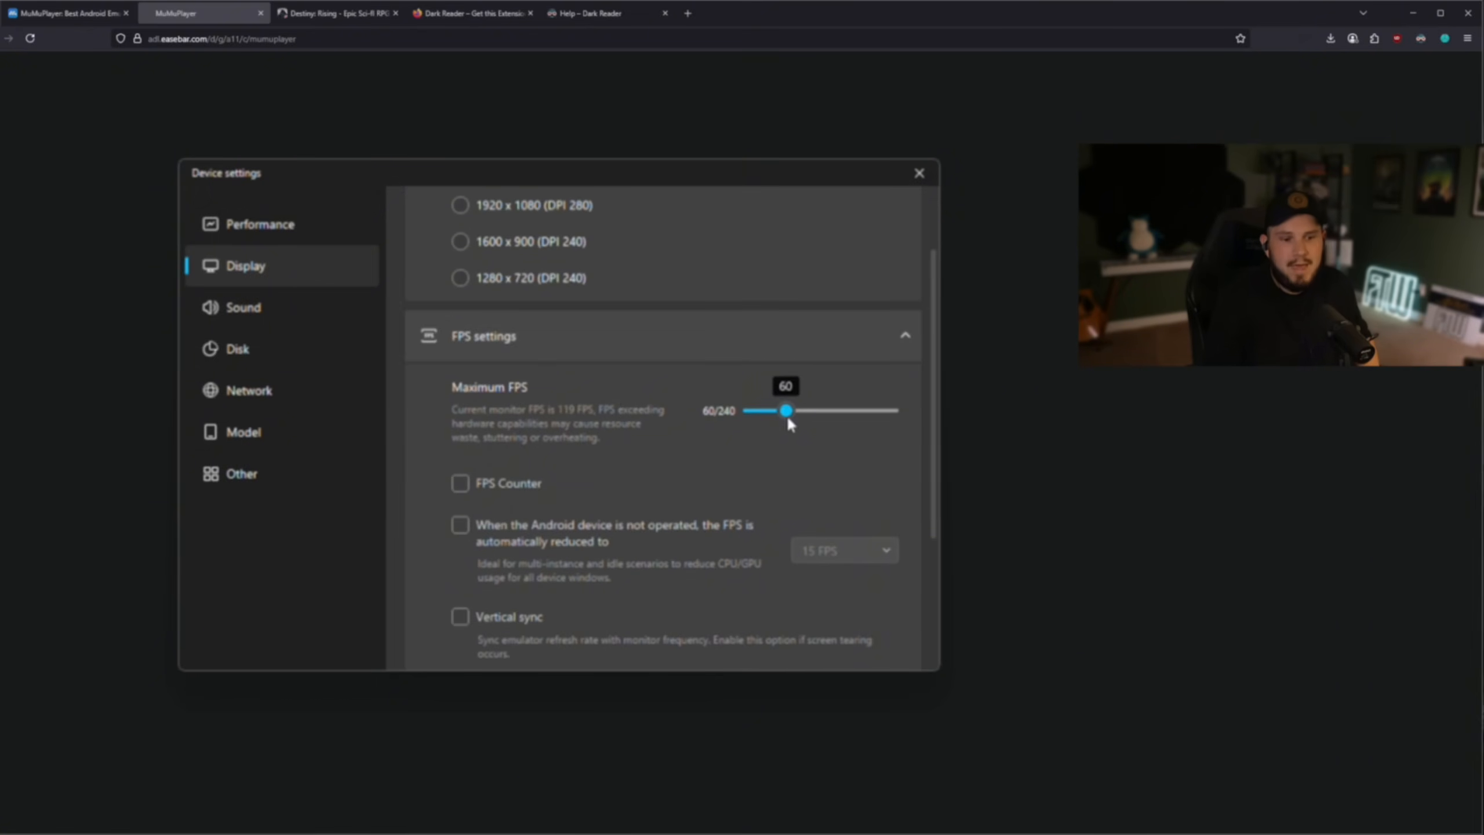
left_click_drag(784, 410, 887, 410)
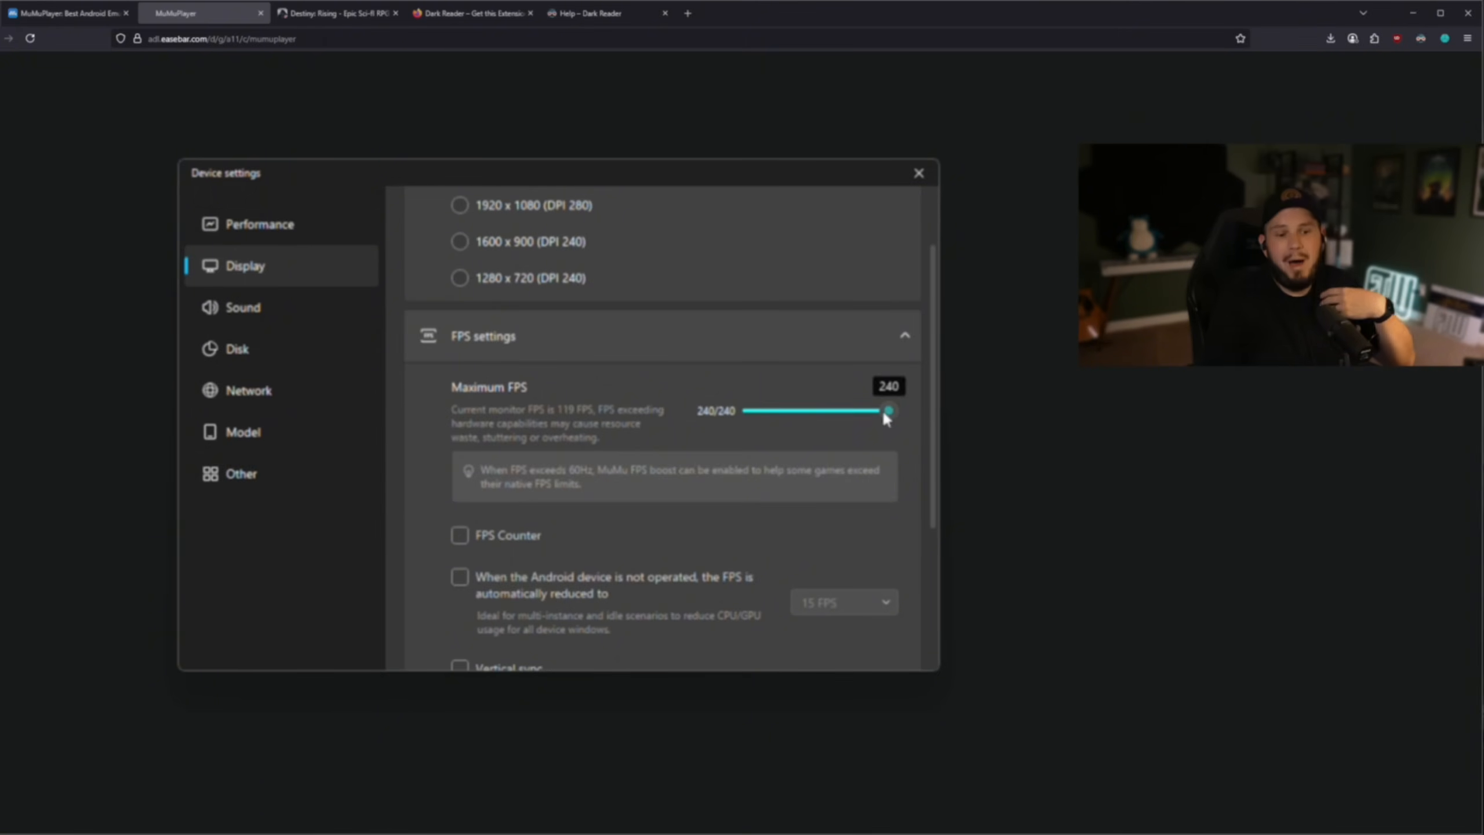
left_click_drag(888, 411, 823, 411)
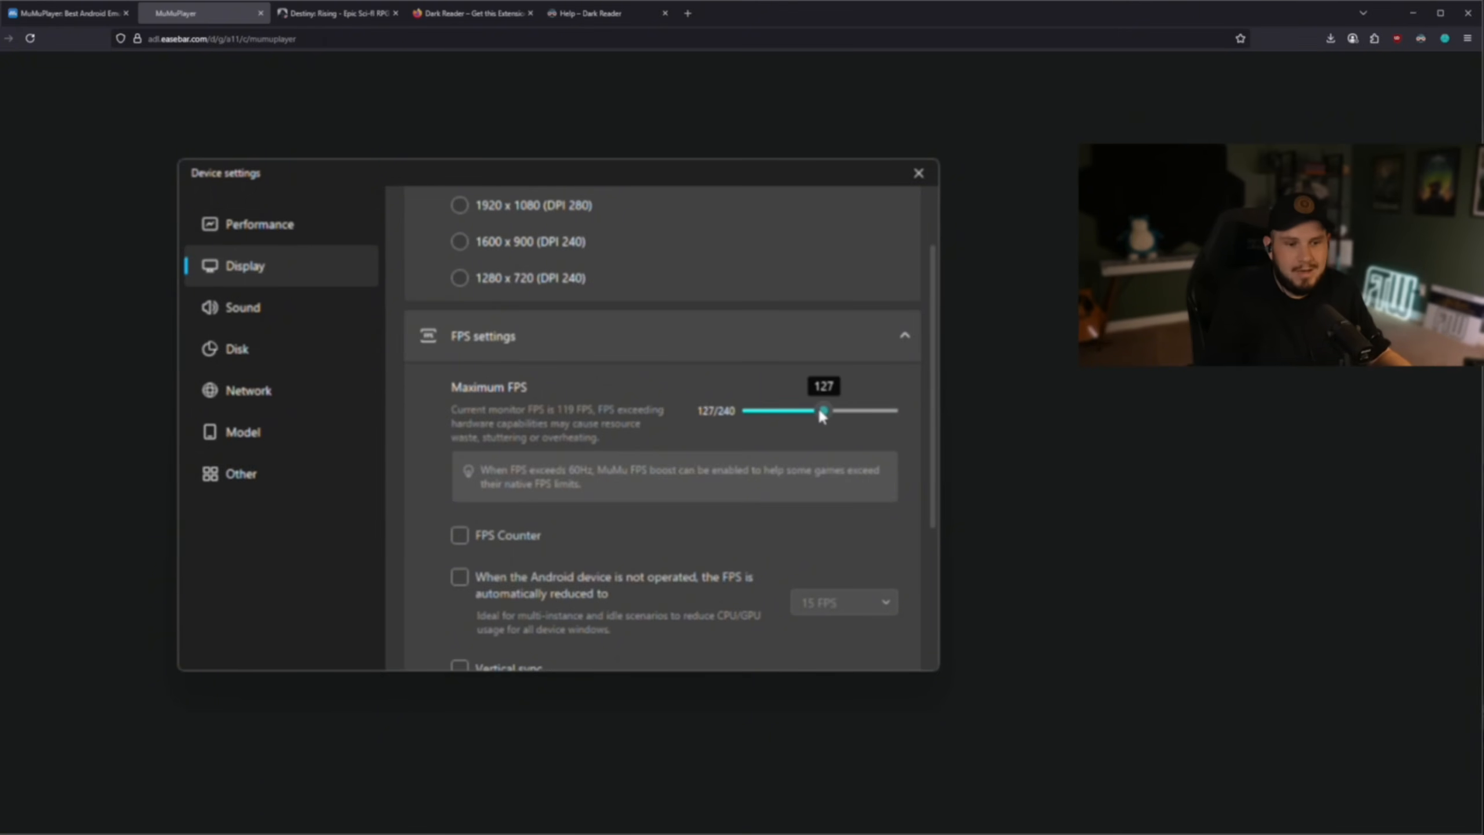
left_click_drag(821, 410, 815, 411)
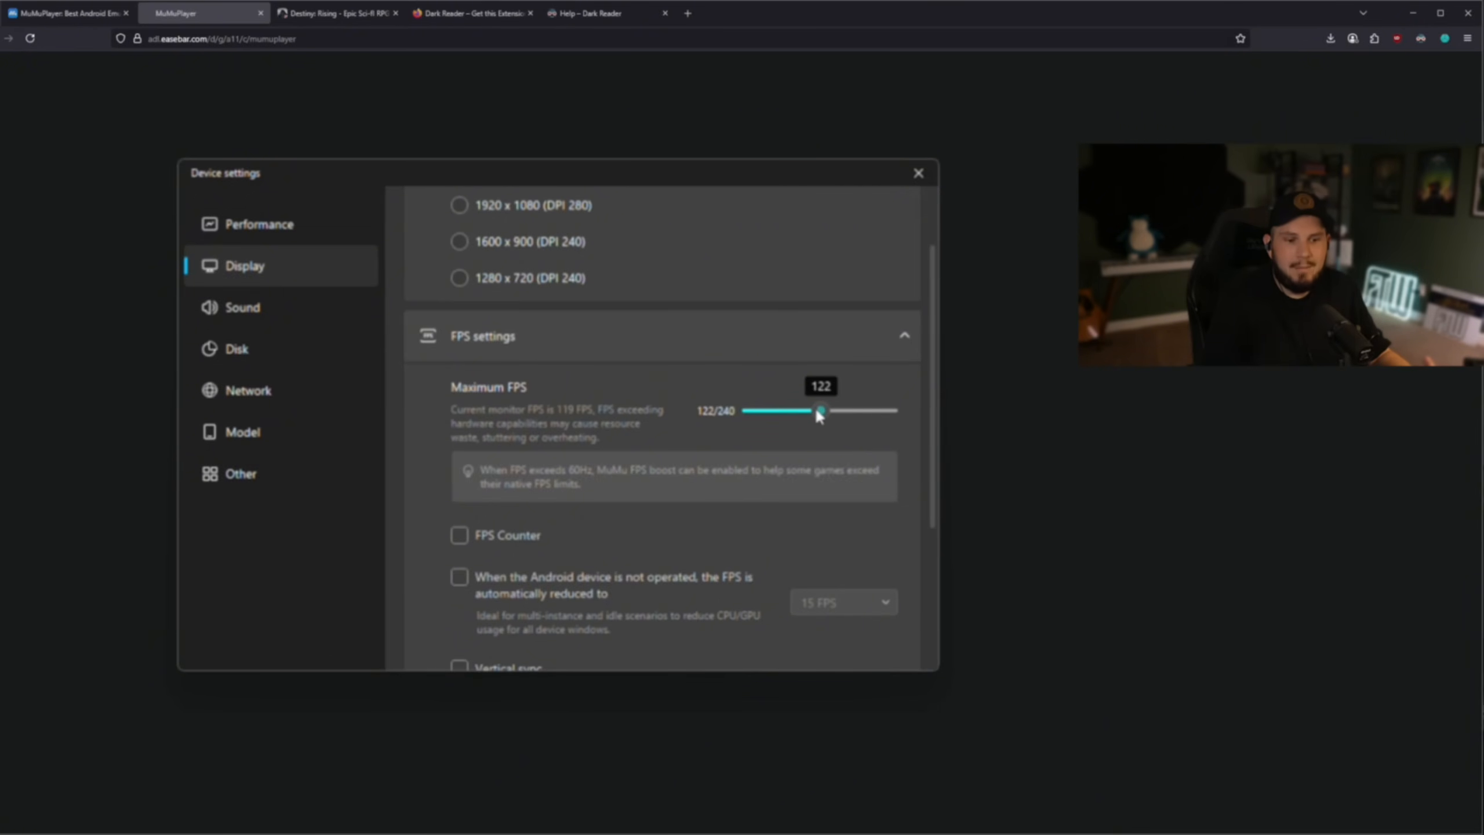
left_click_drag(819, 412, 817, 412)
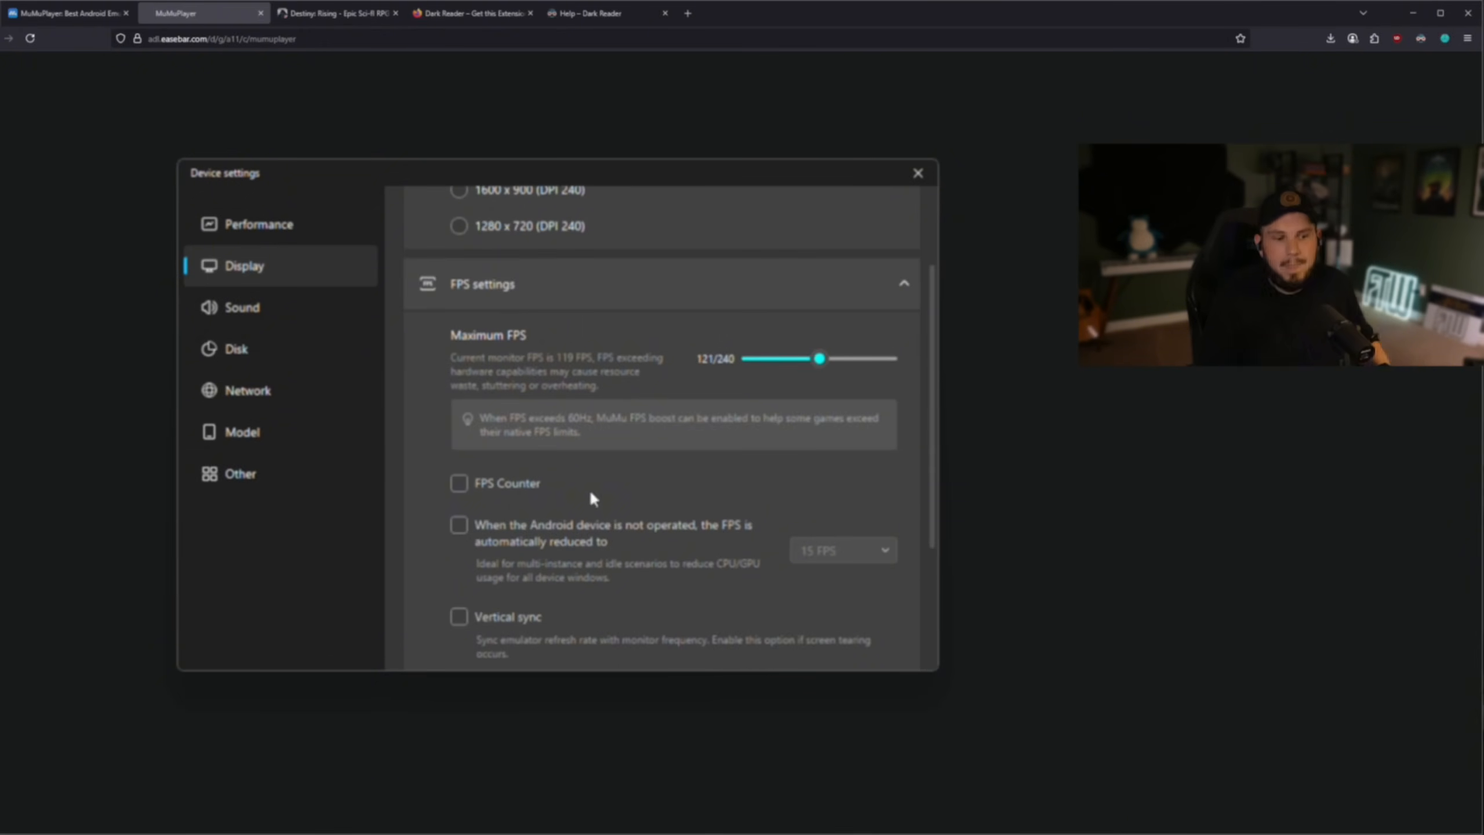
scroll("down", 3)
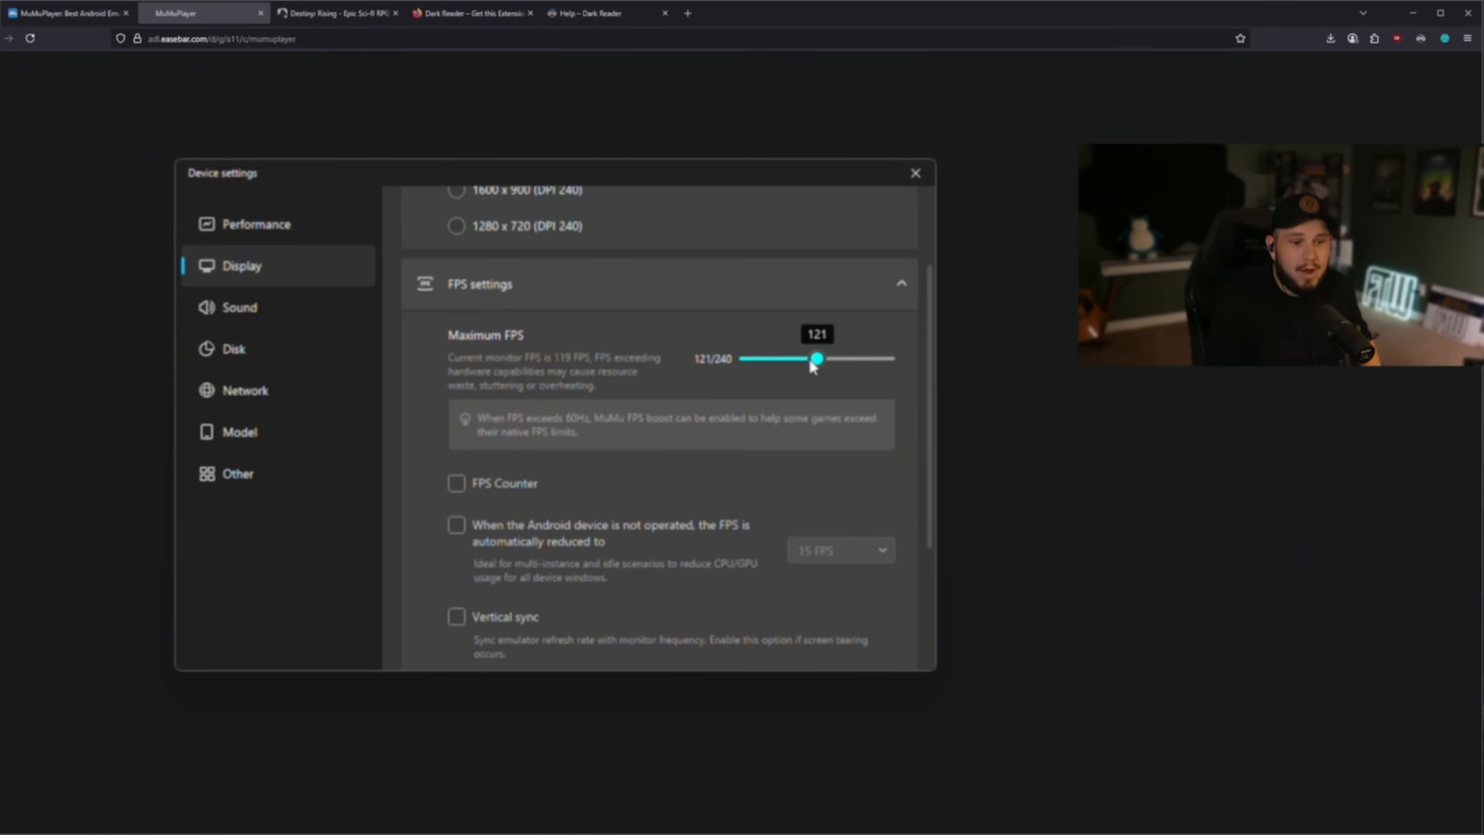
left_click_drag(817, 358, 782, 358)
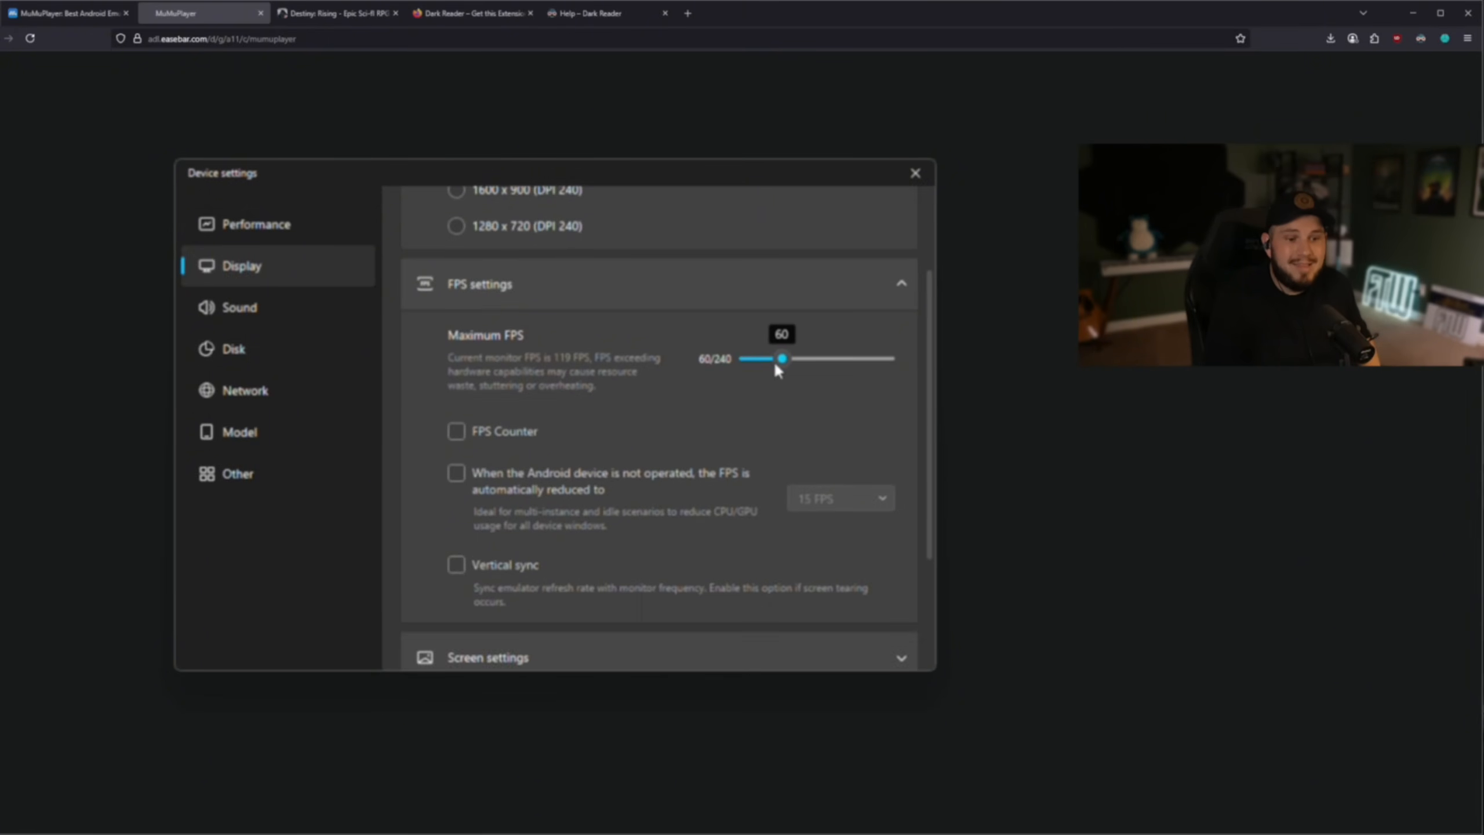
mouse_move(722, 443)
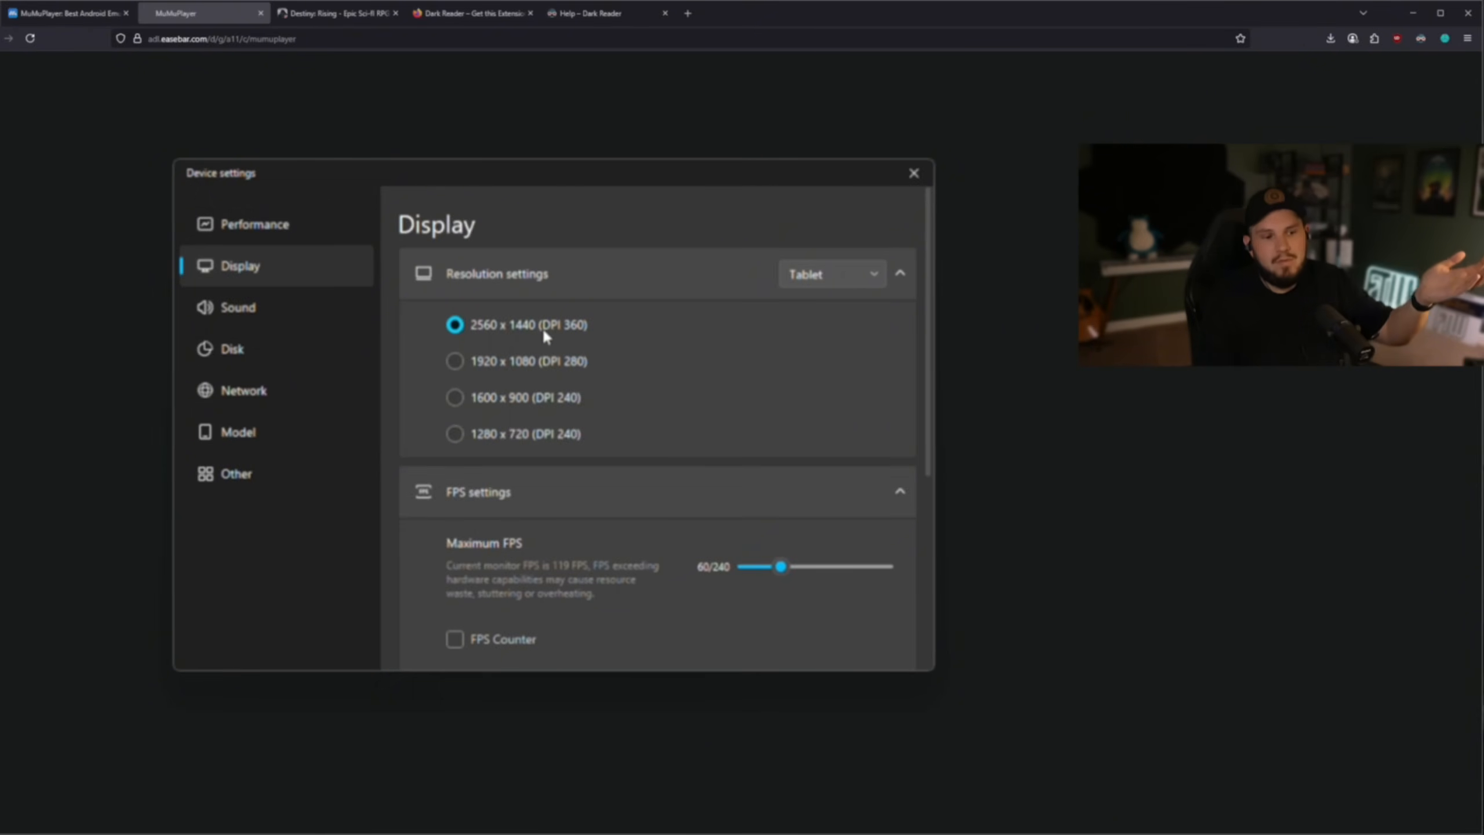
mouse_move(640, 558)
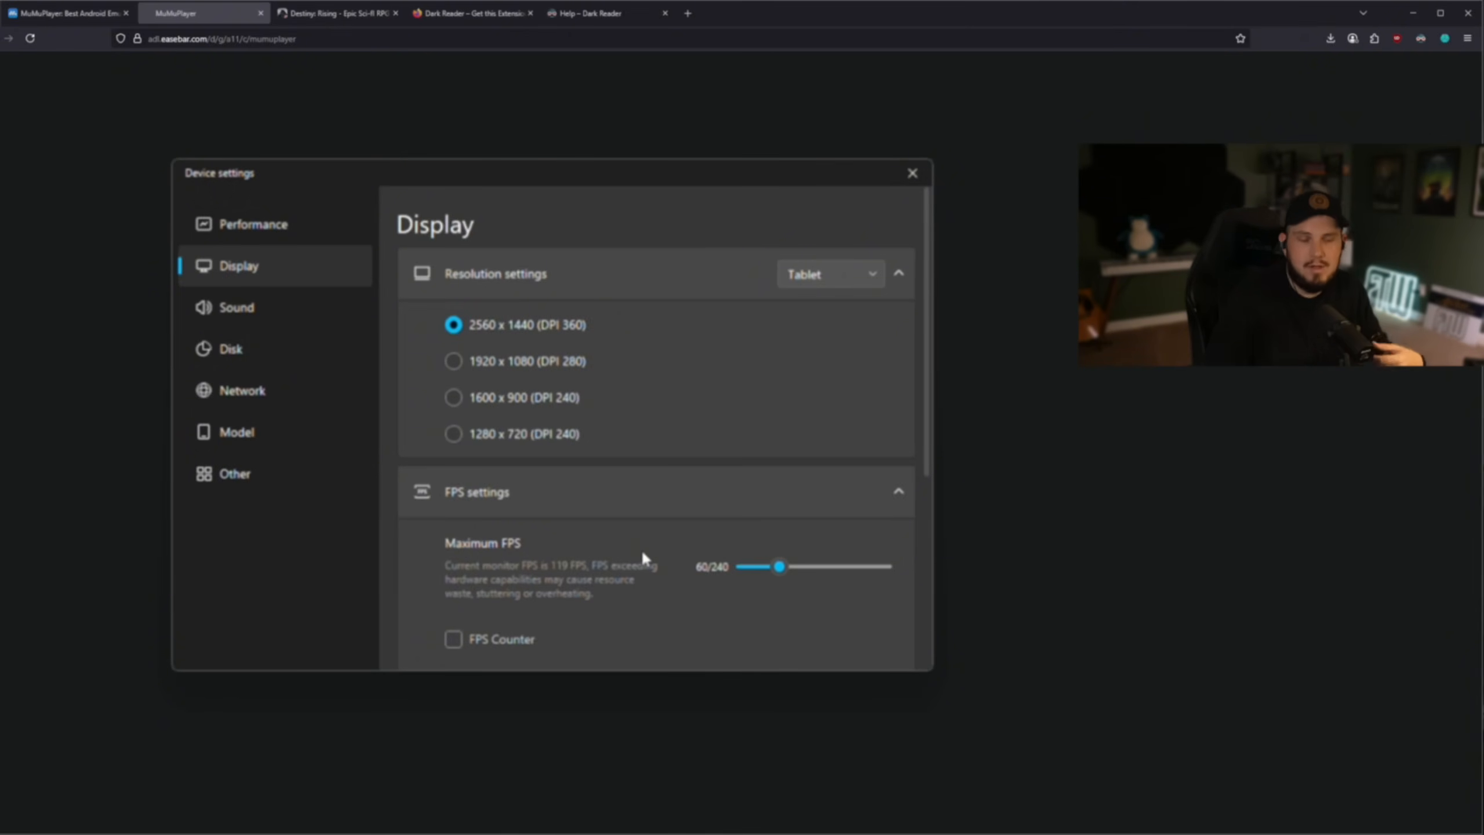
scroll("down", 3)
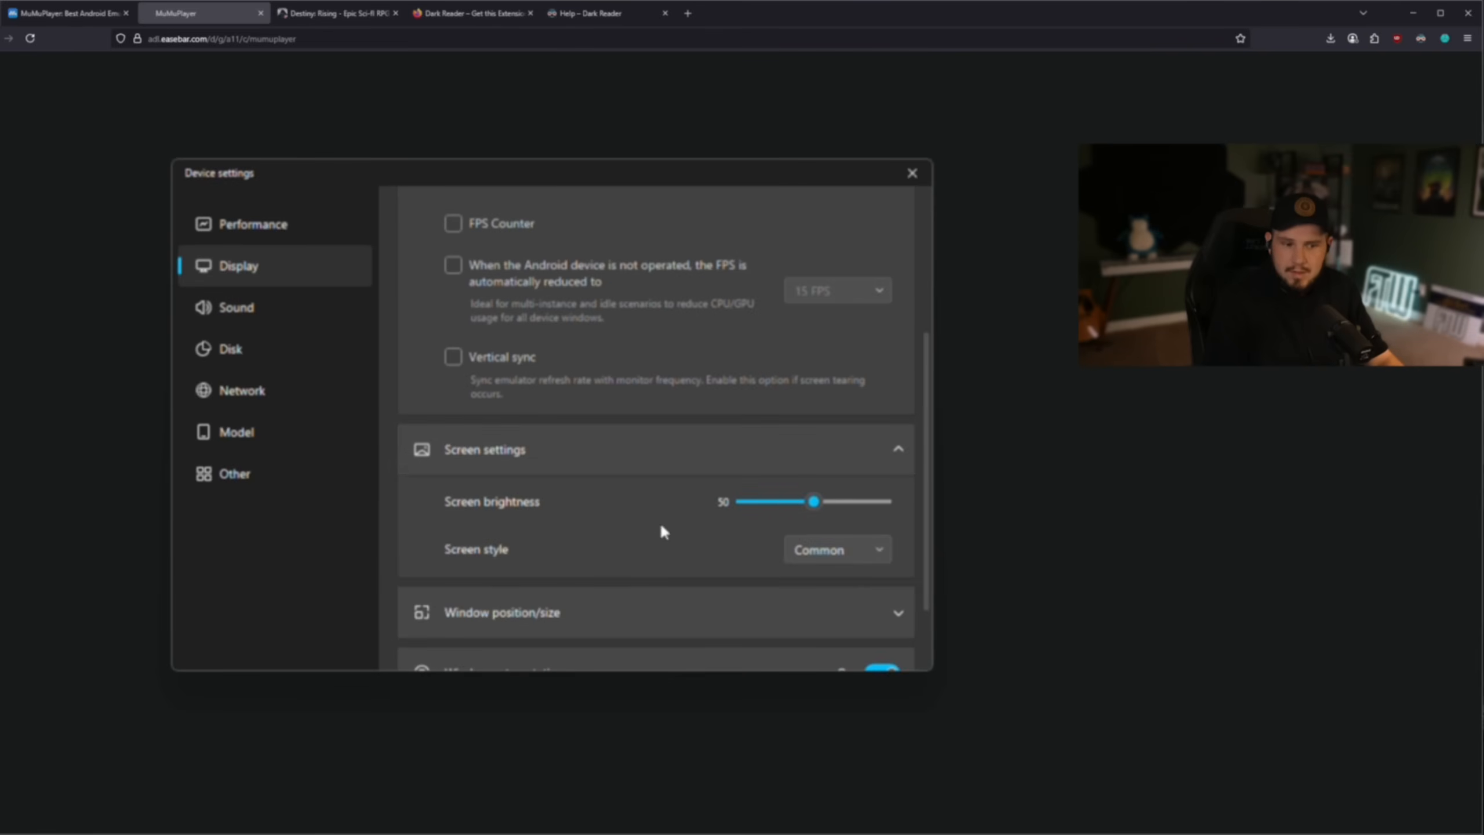
scroll("down", 3)
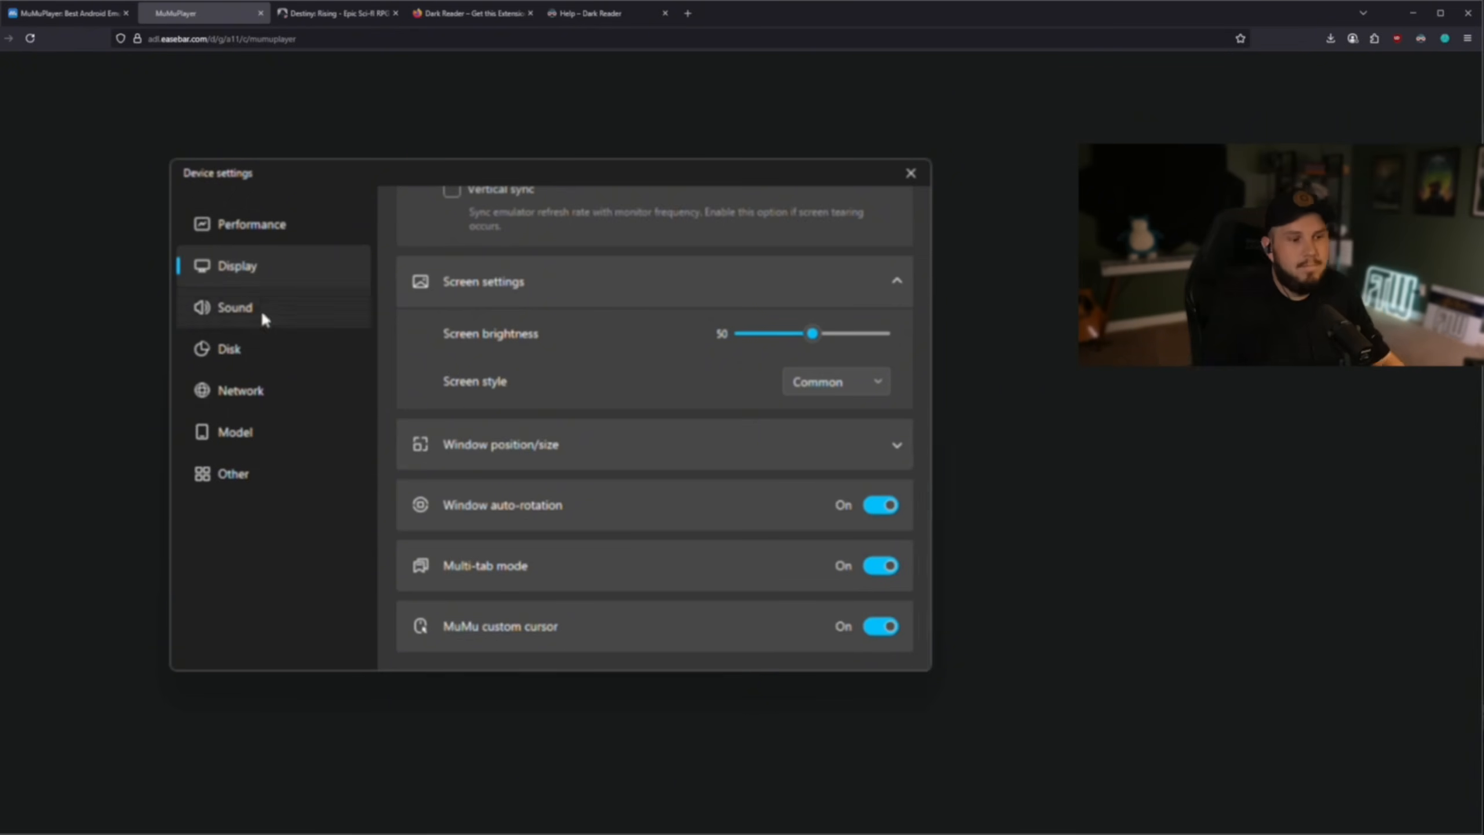
Step: Review Disk and Model settings, then the Other section with root off and gamepad auto-connection on
left_click(227, 348)
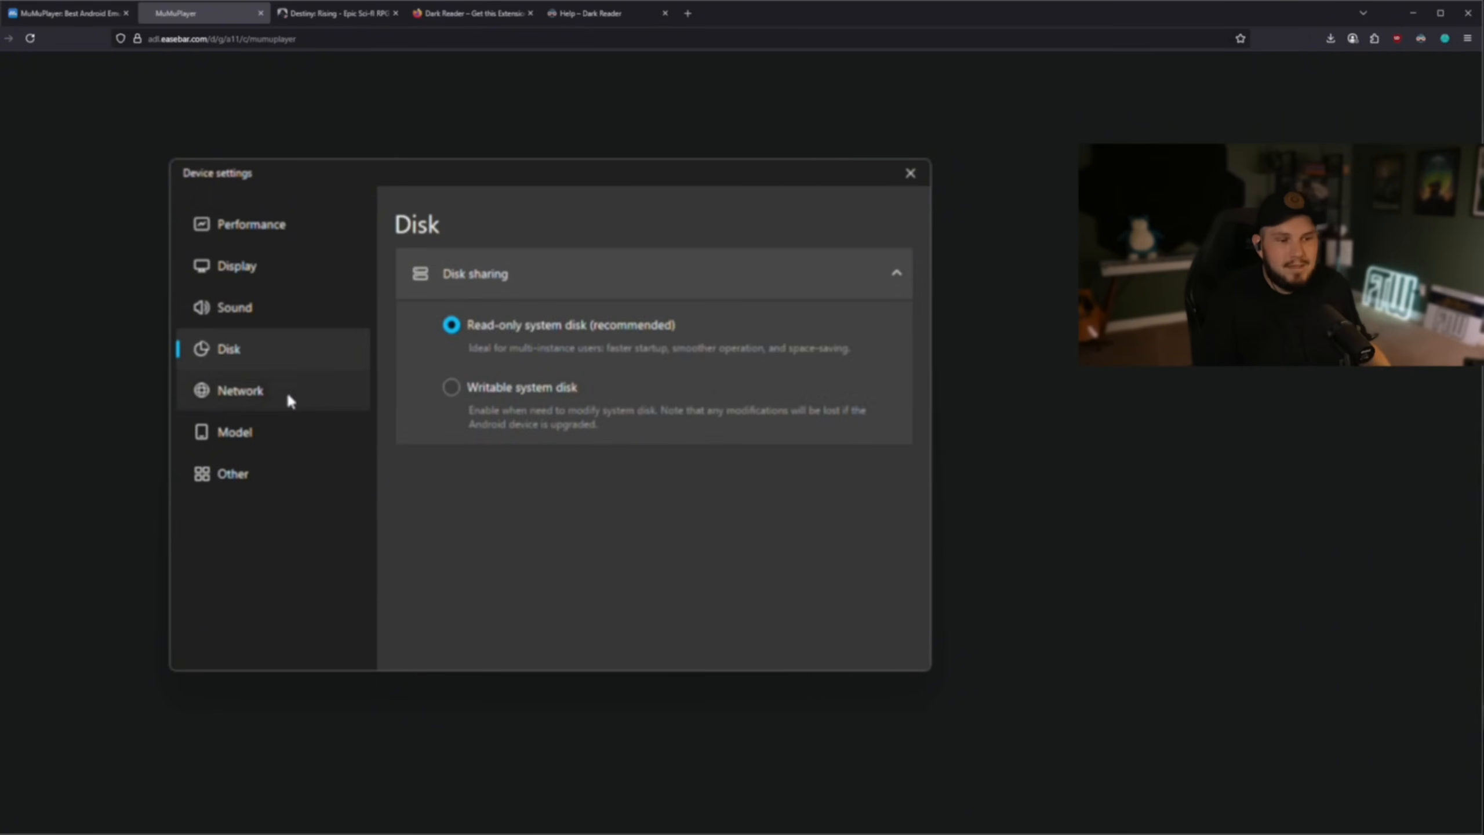
left_click(233, 431)
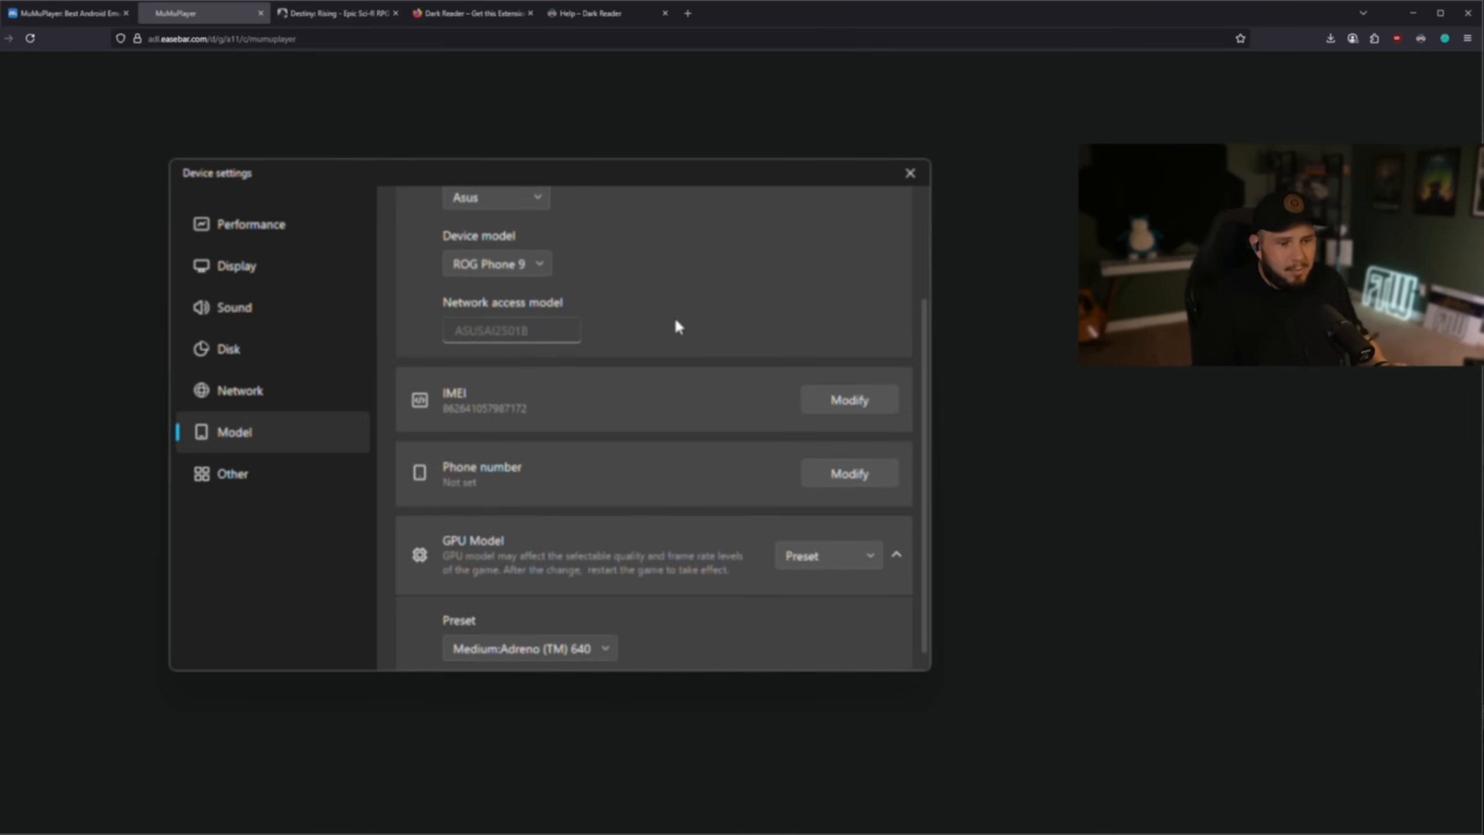
scroll("down", 3)
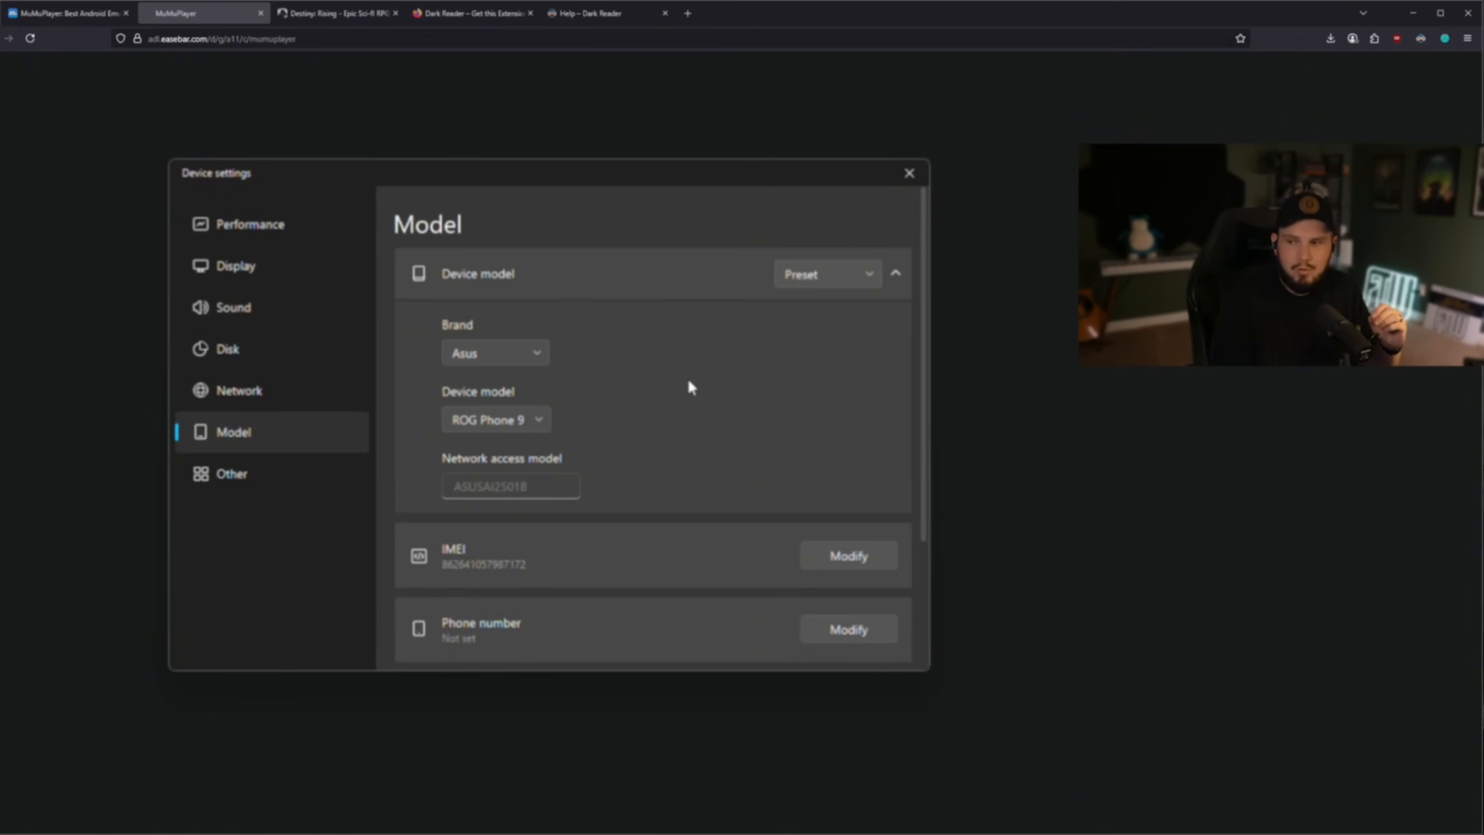
scroll("down", 3)
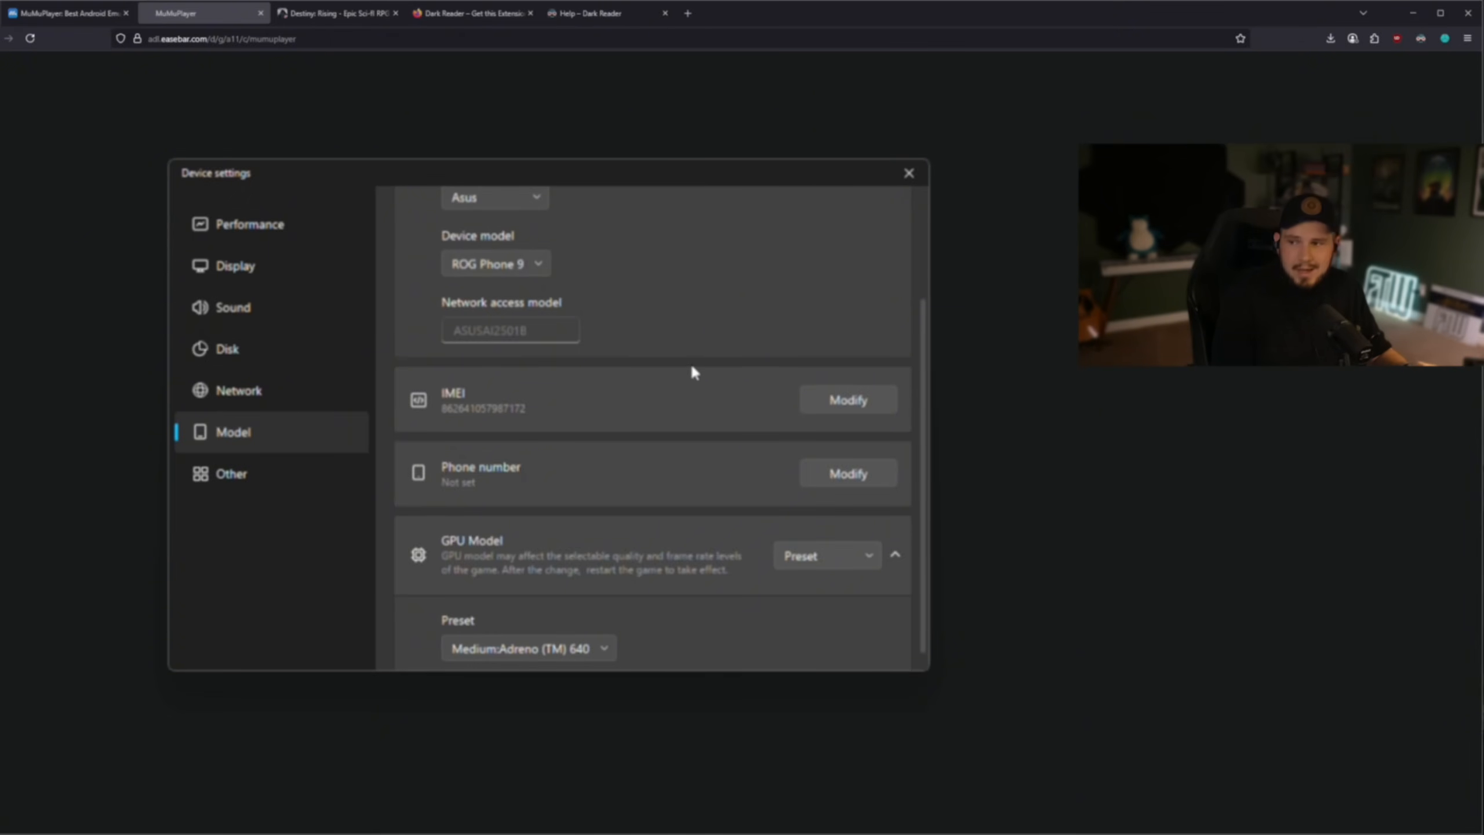
mouse_move(676, 396)
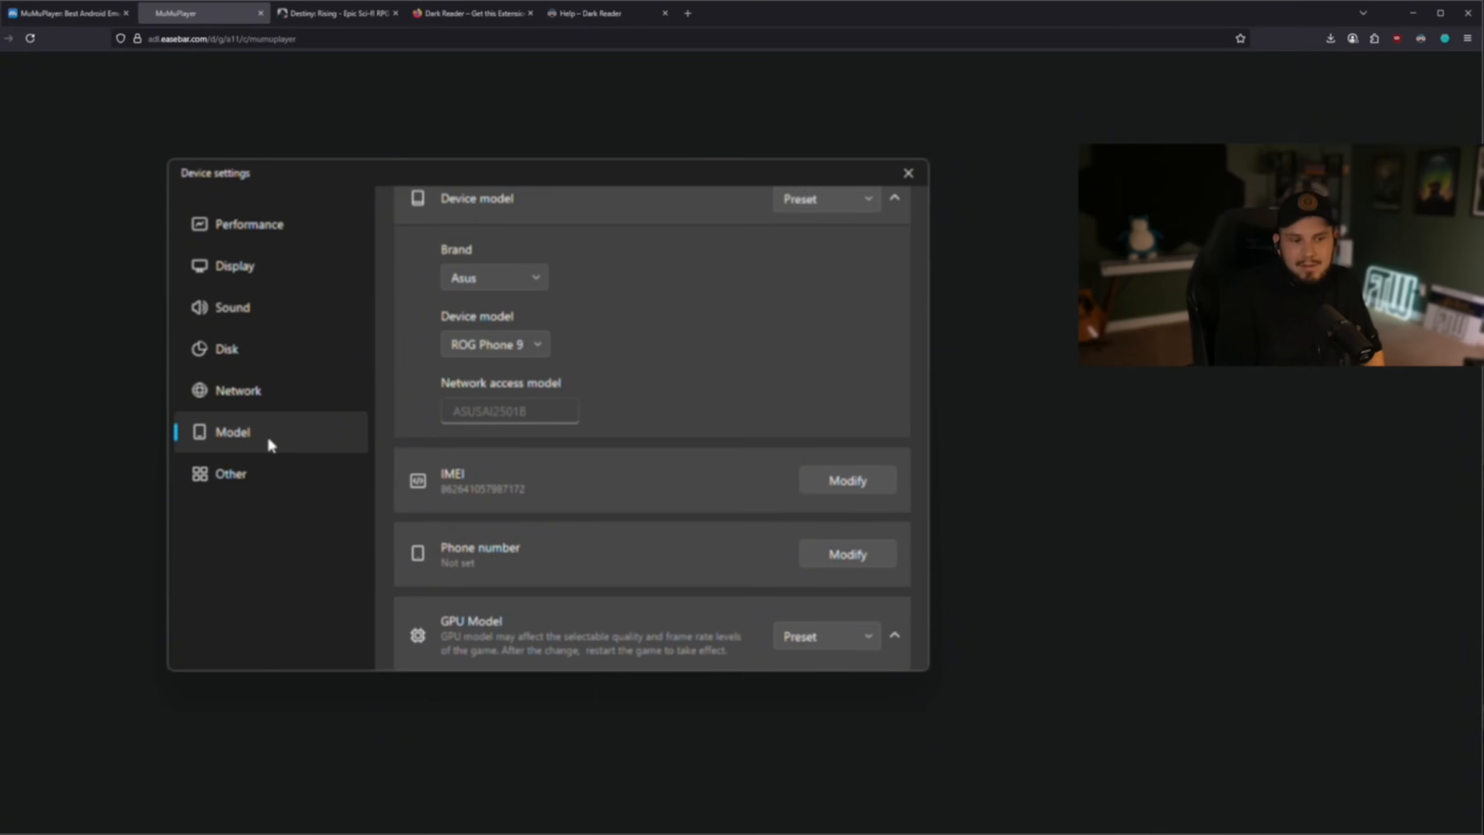
left_click(230, 473)
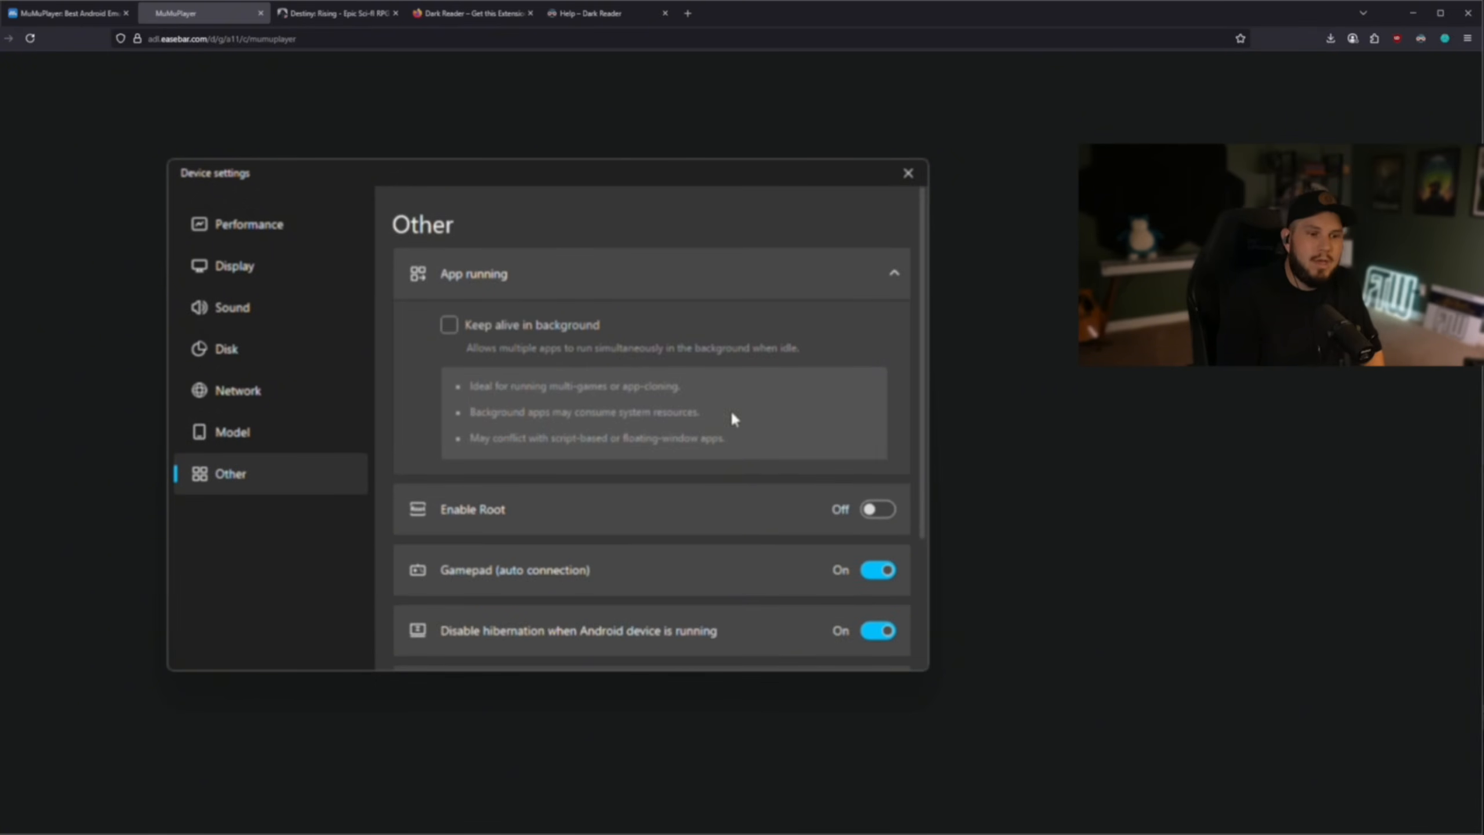
scroll("down", 3)
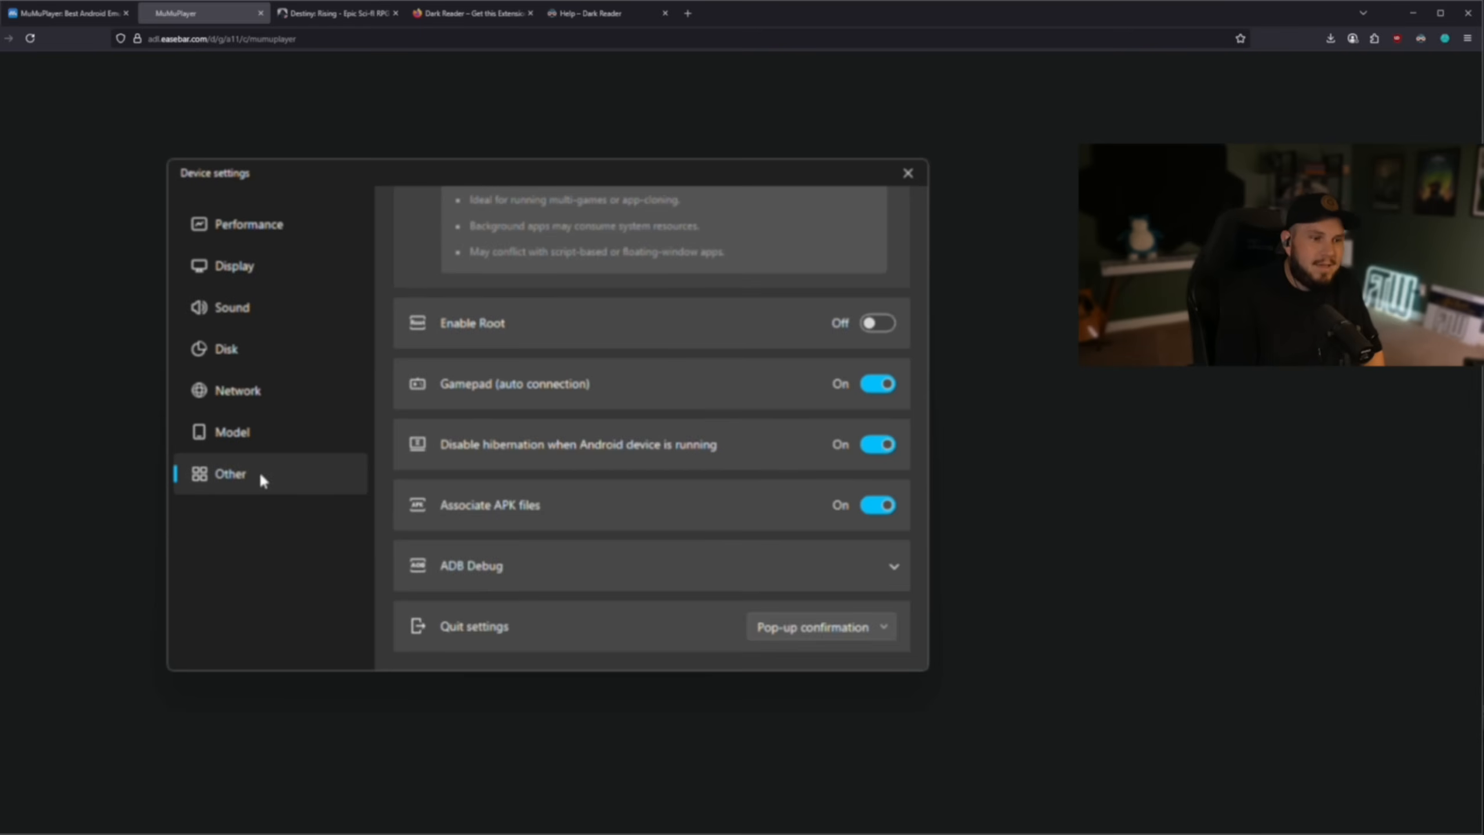
Step: Set the Performance section's GPU usage strategy to Better graphics performance
left_click(248, 224)
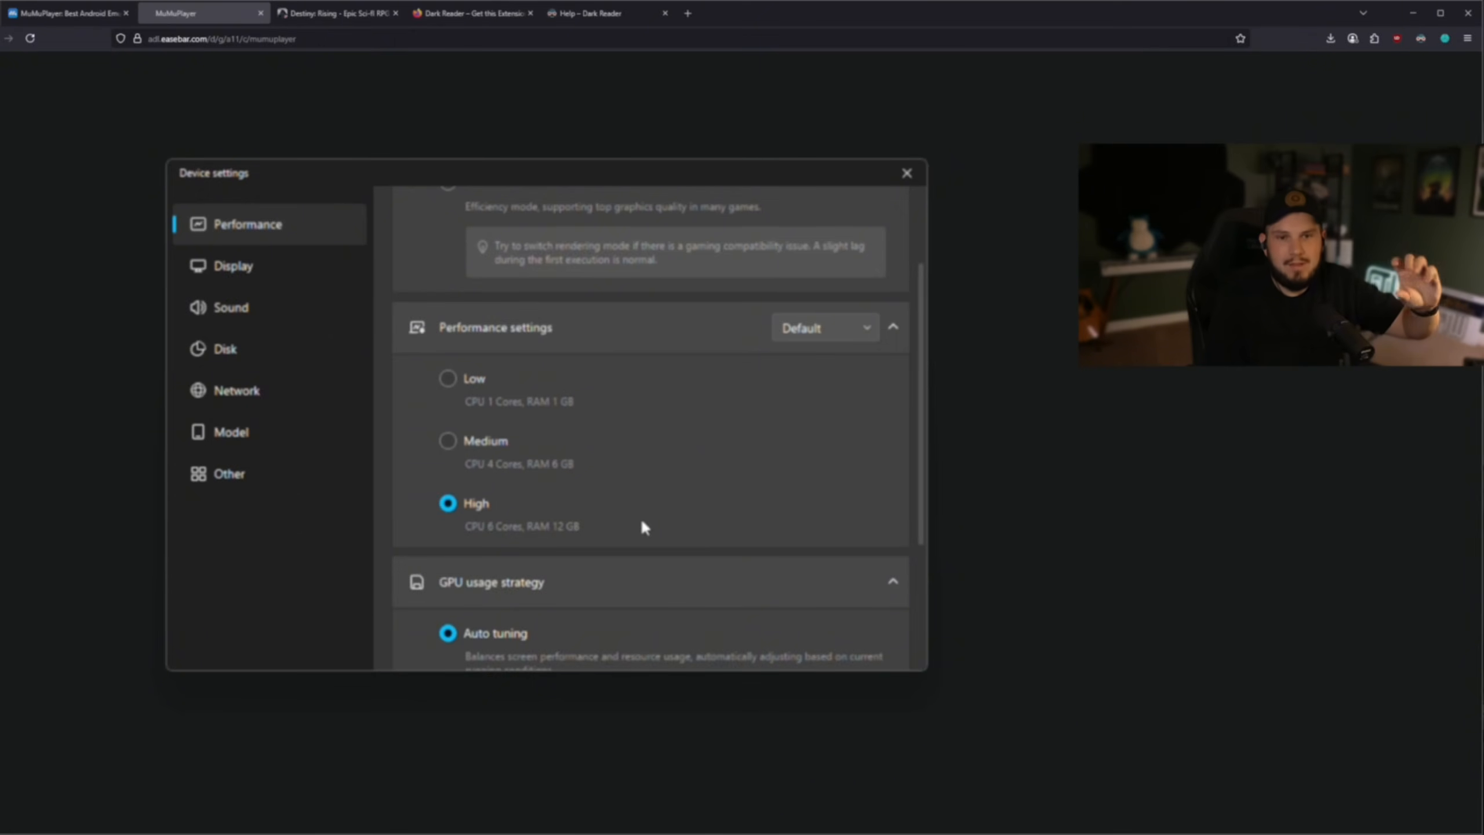
scroll("down", 3)
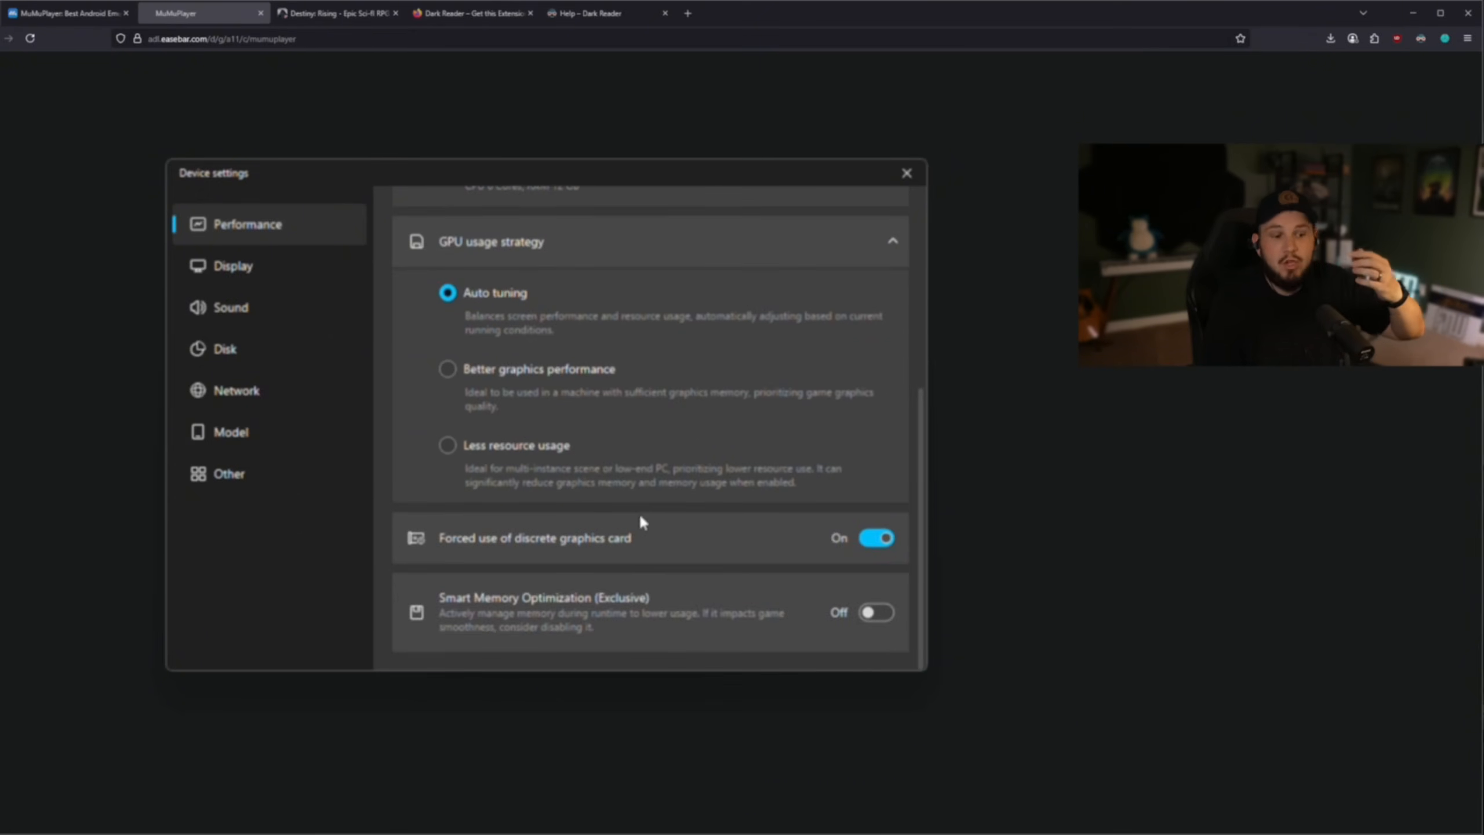
mouse_move(561, 432)
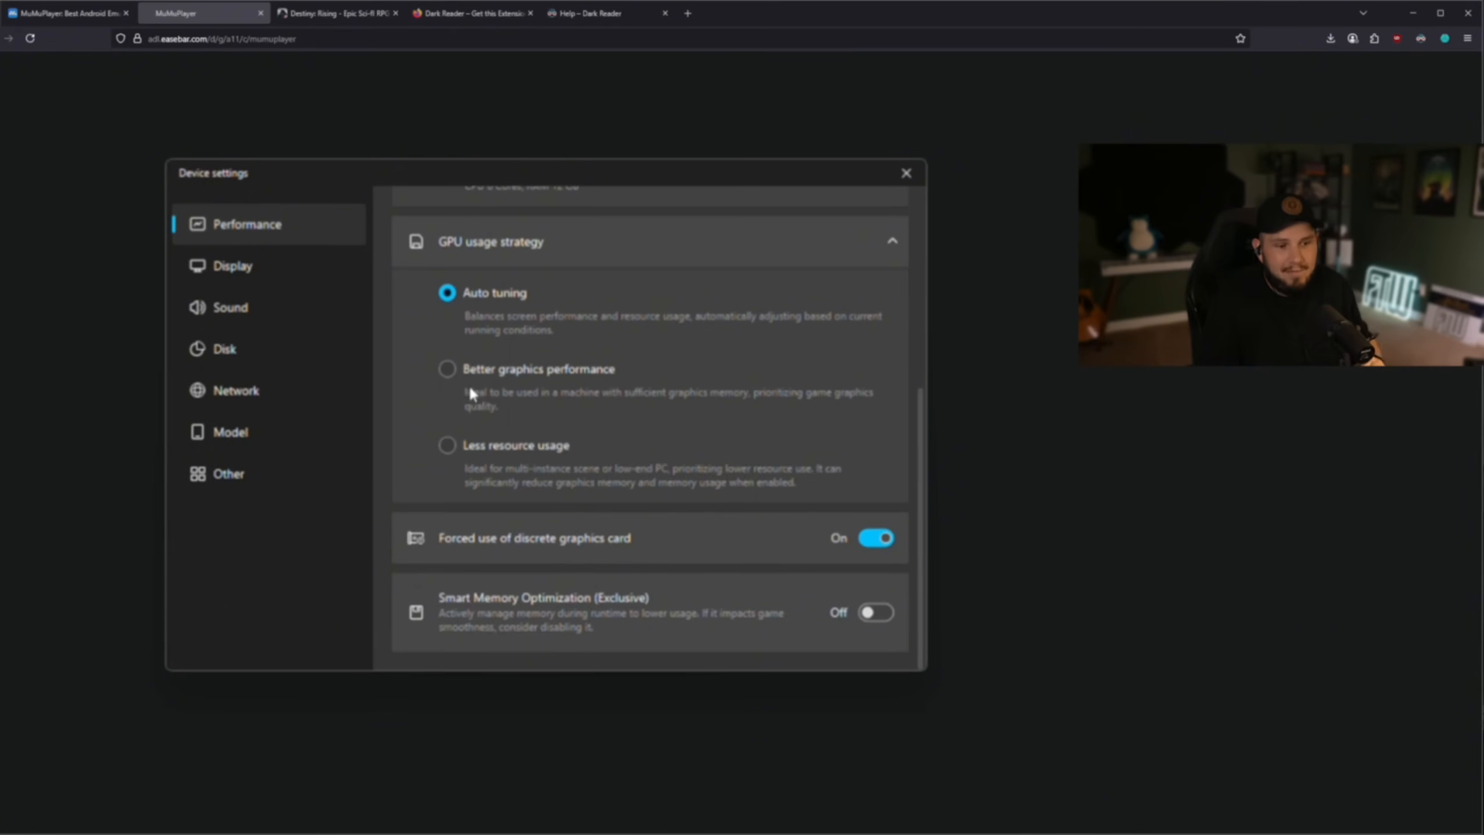
left_click(447, 368)
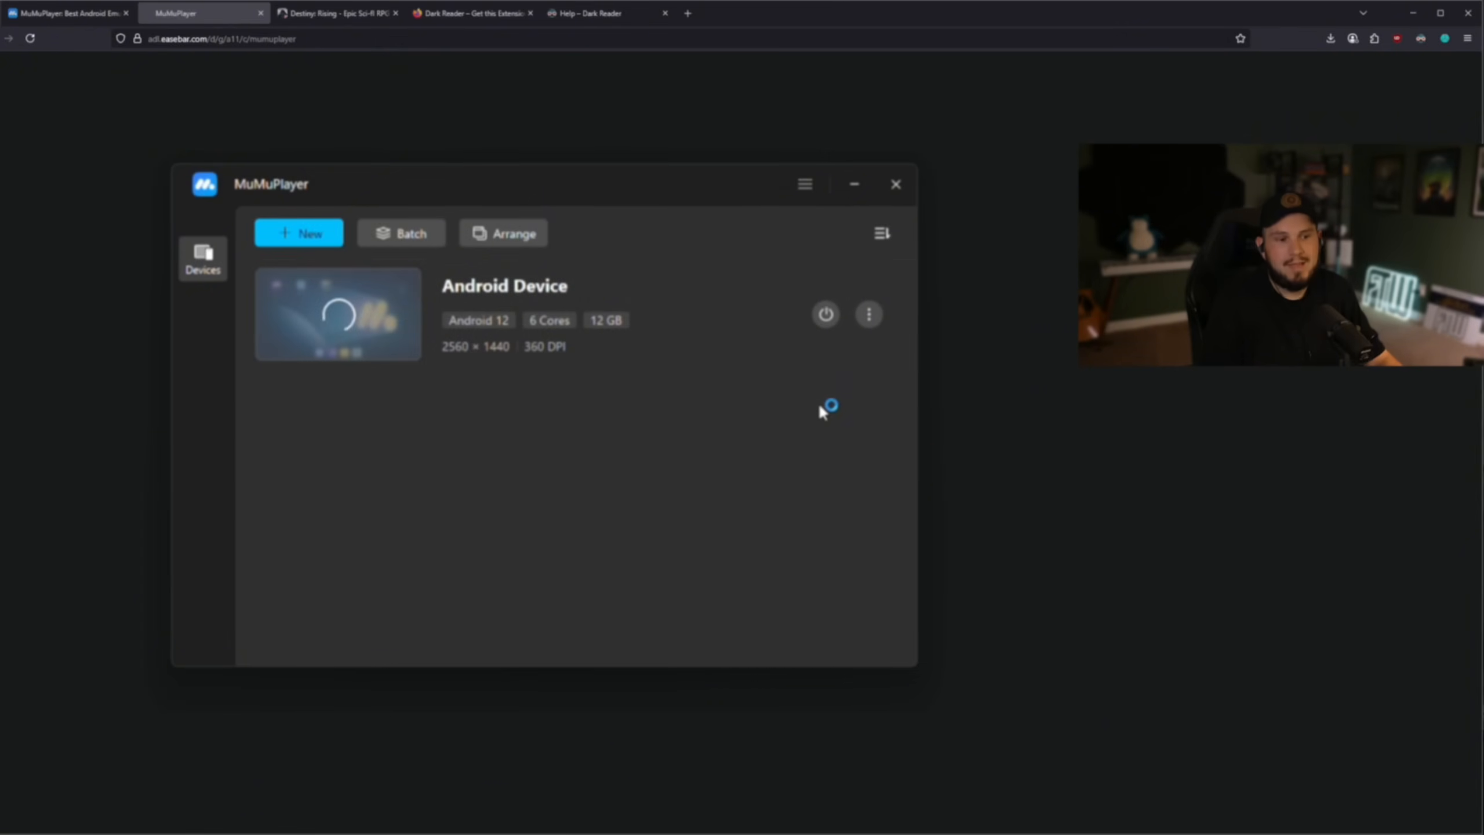
Step: Launch the Android device and allow it through Windows Firewall
left_click(824, 313)
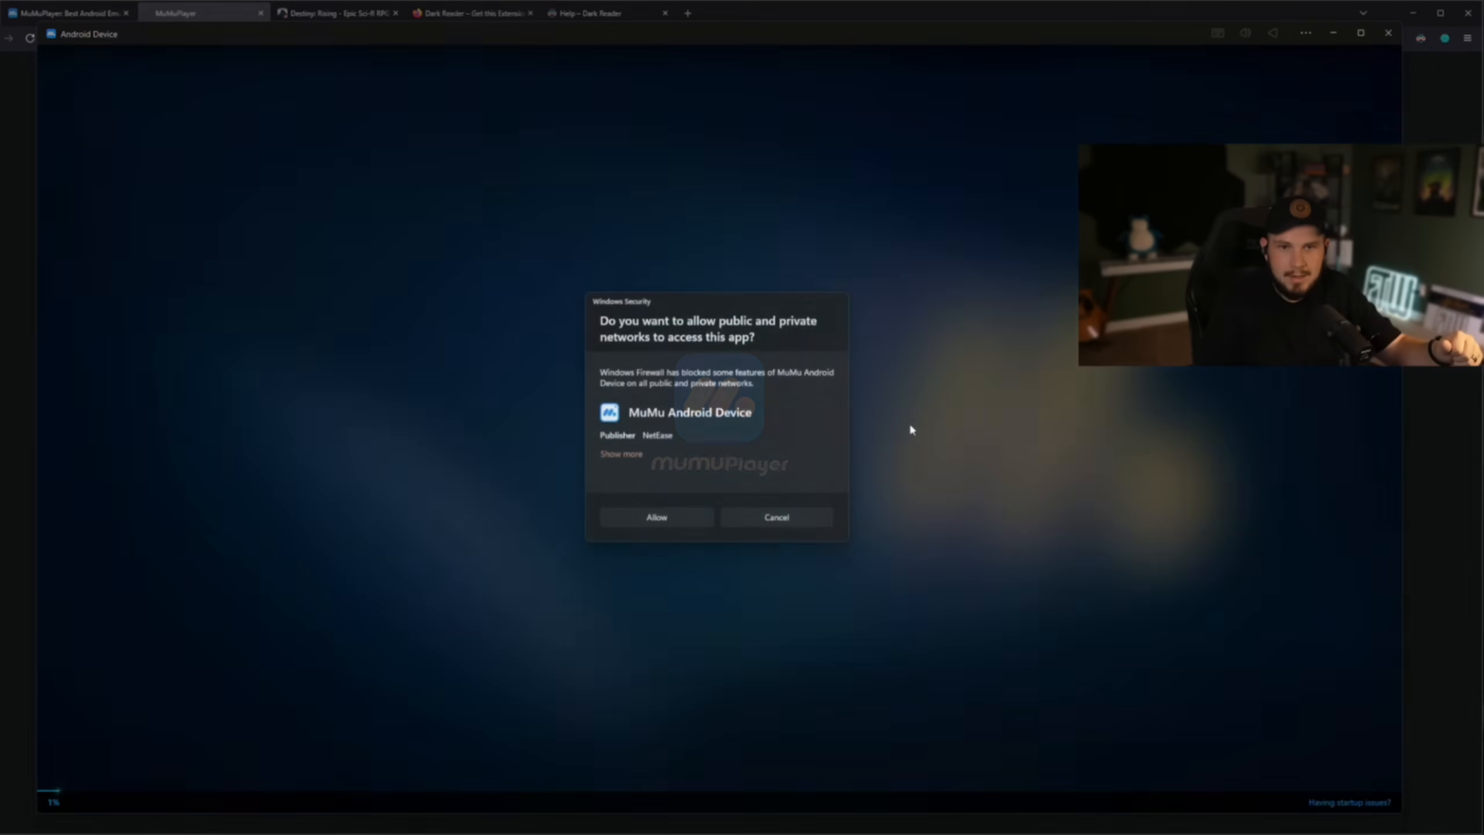
left_click(655, 516)
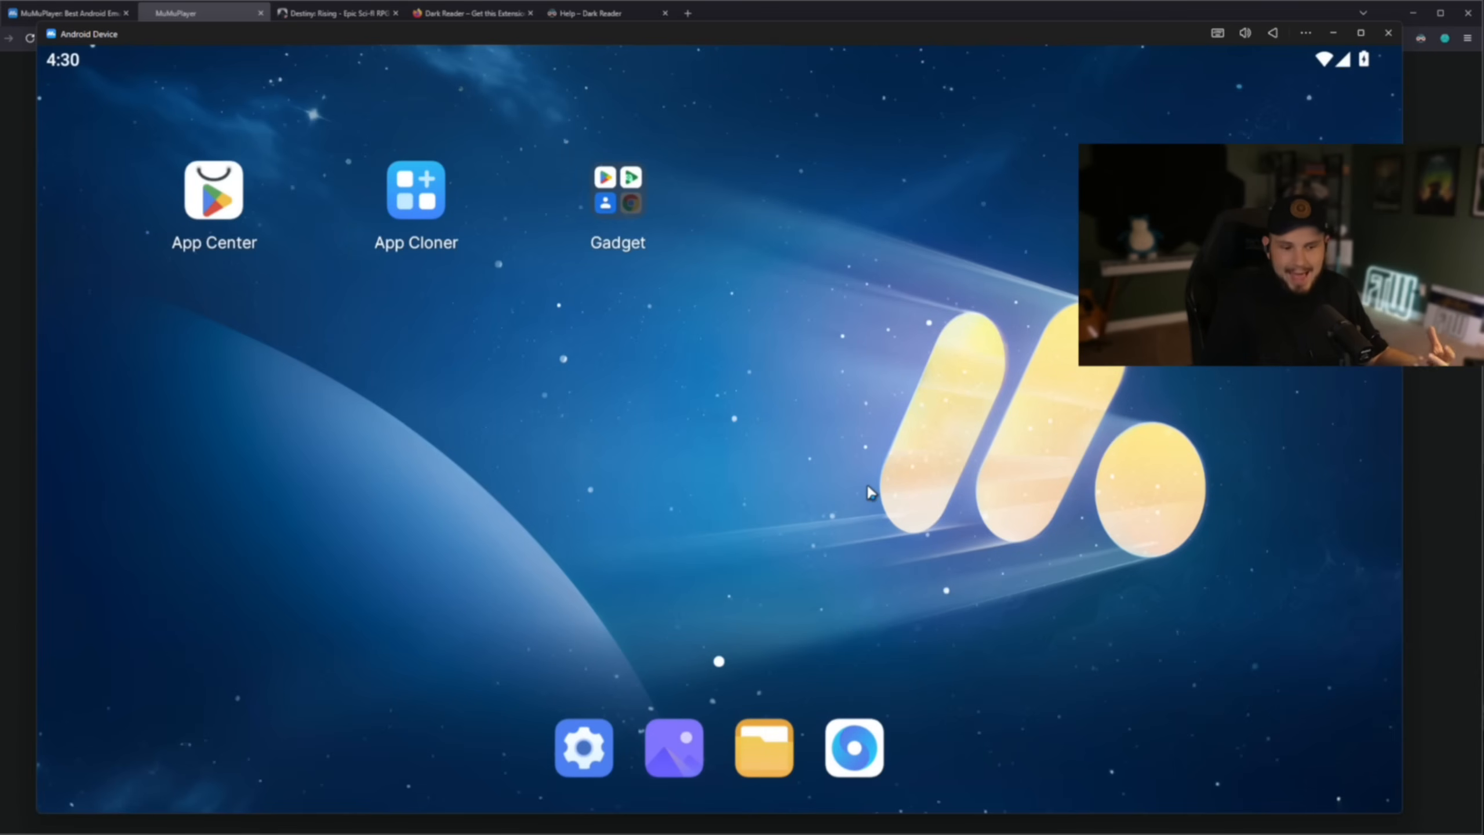
Step: Open the Android Settings app, then return to the device home screen
left_click(583, 747)
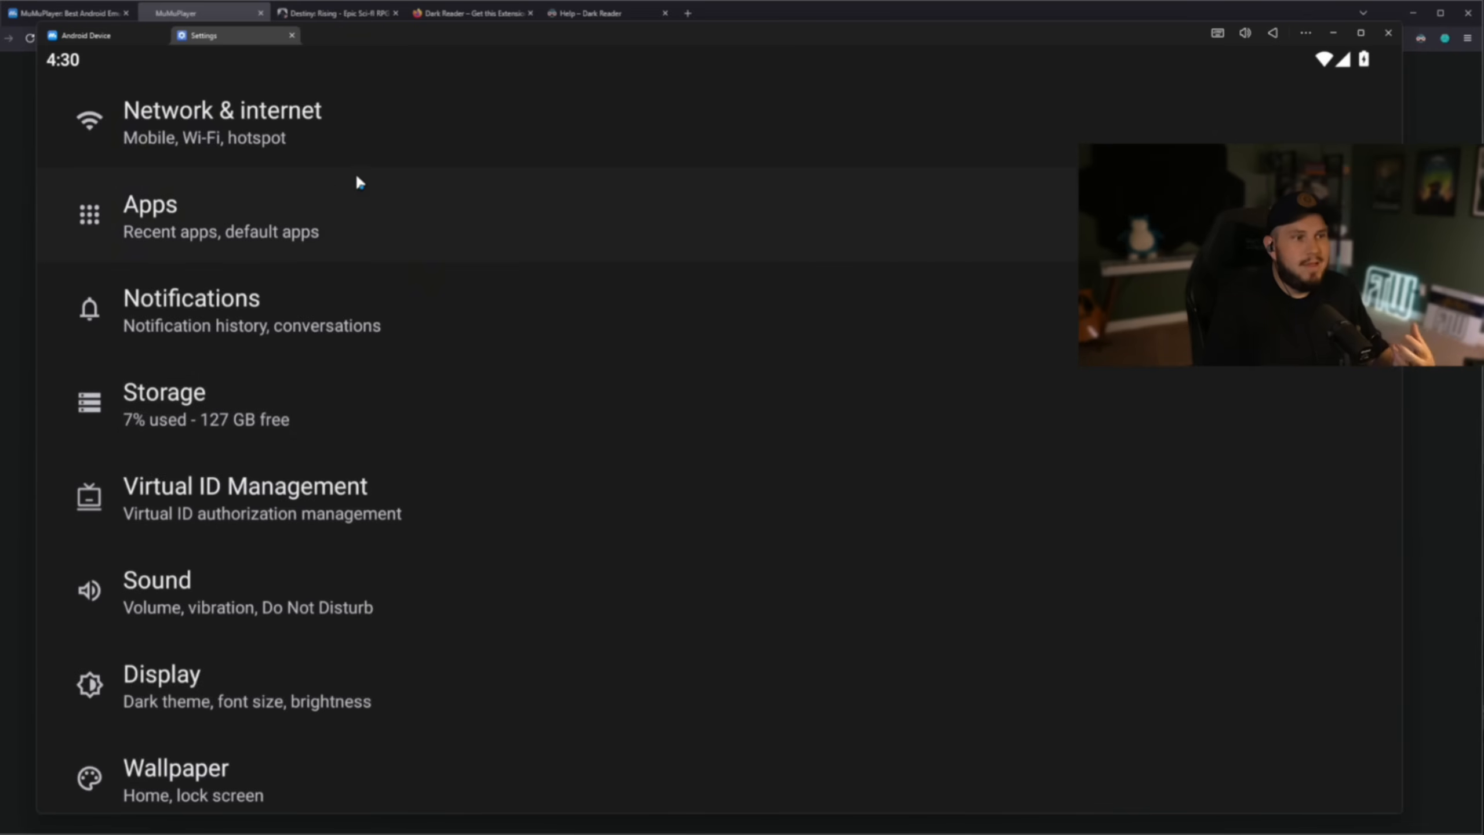
mouse_move(363, 174)
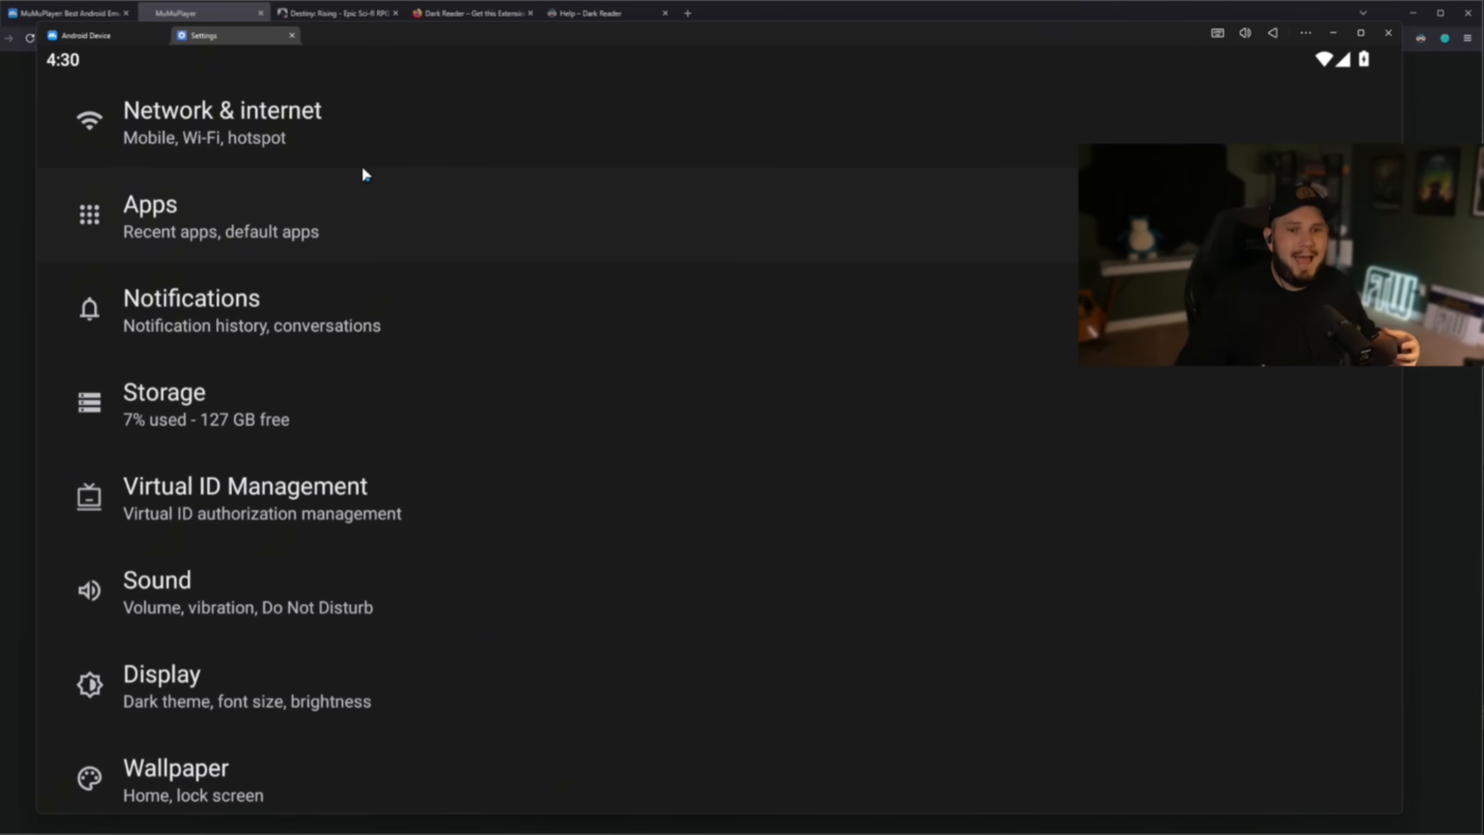
left_click(85, 35)
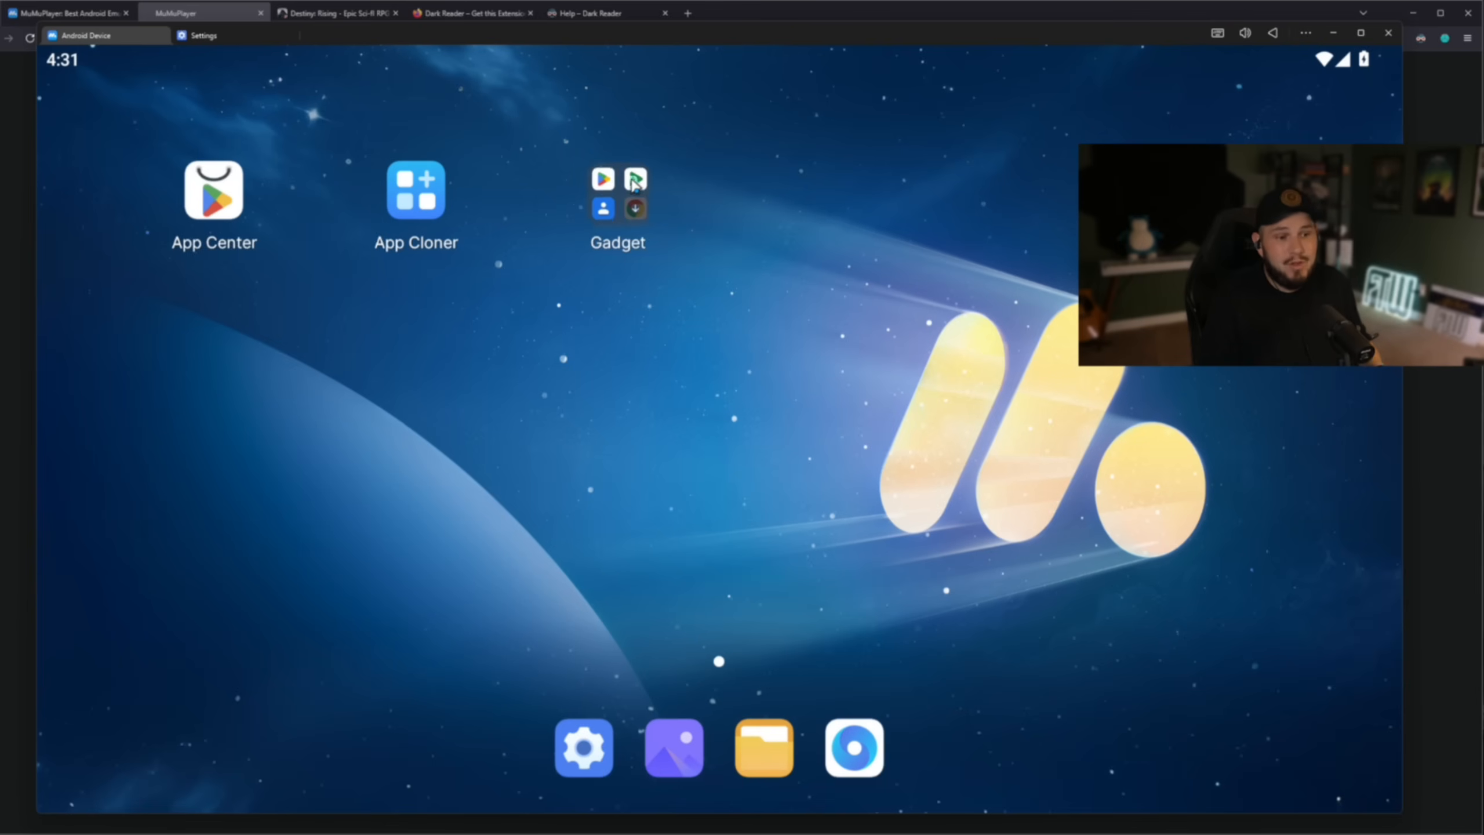
Step: Open Play Store from the Gadget folder and sign into a Google account
left_click(618, 196)
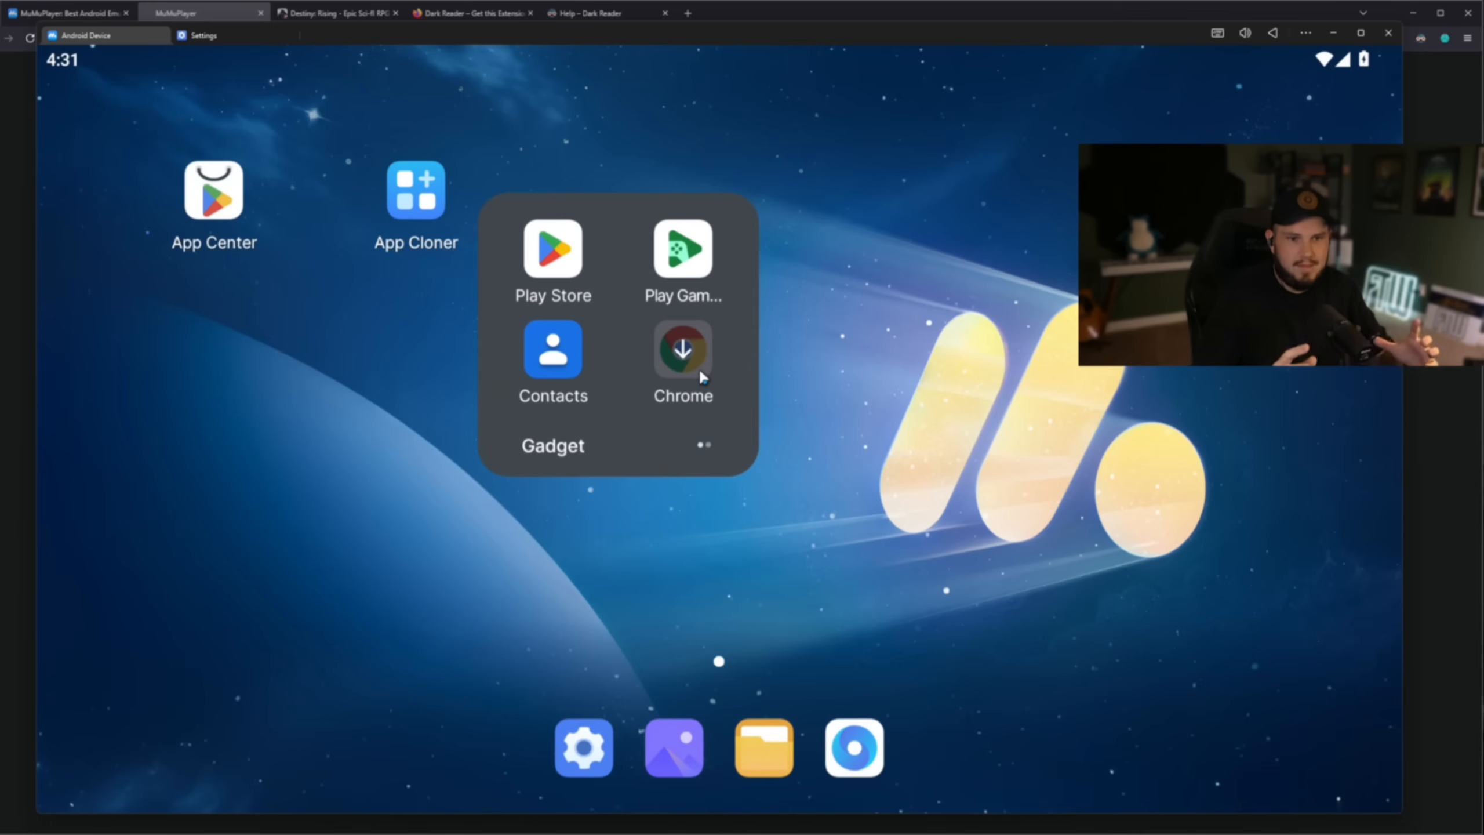
mouse_move(714, 369)
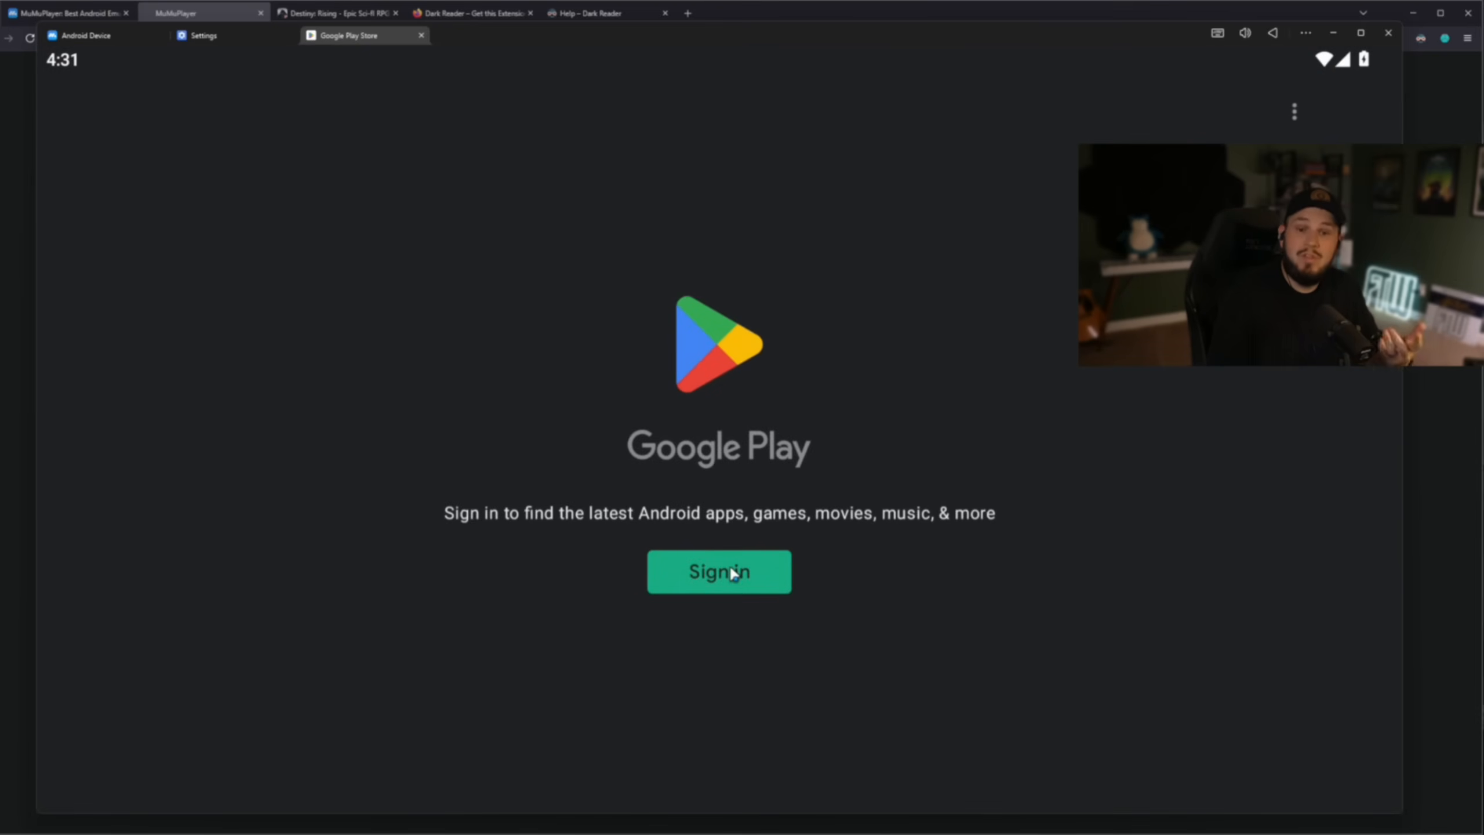
left_click(718, 570)
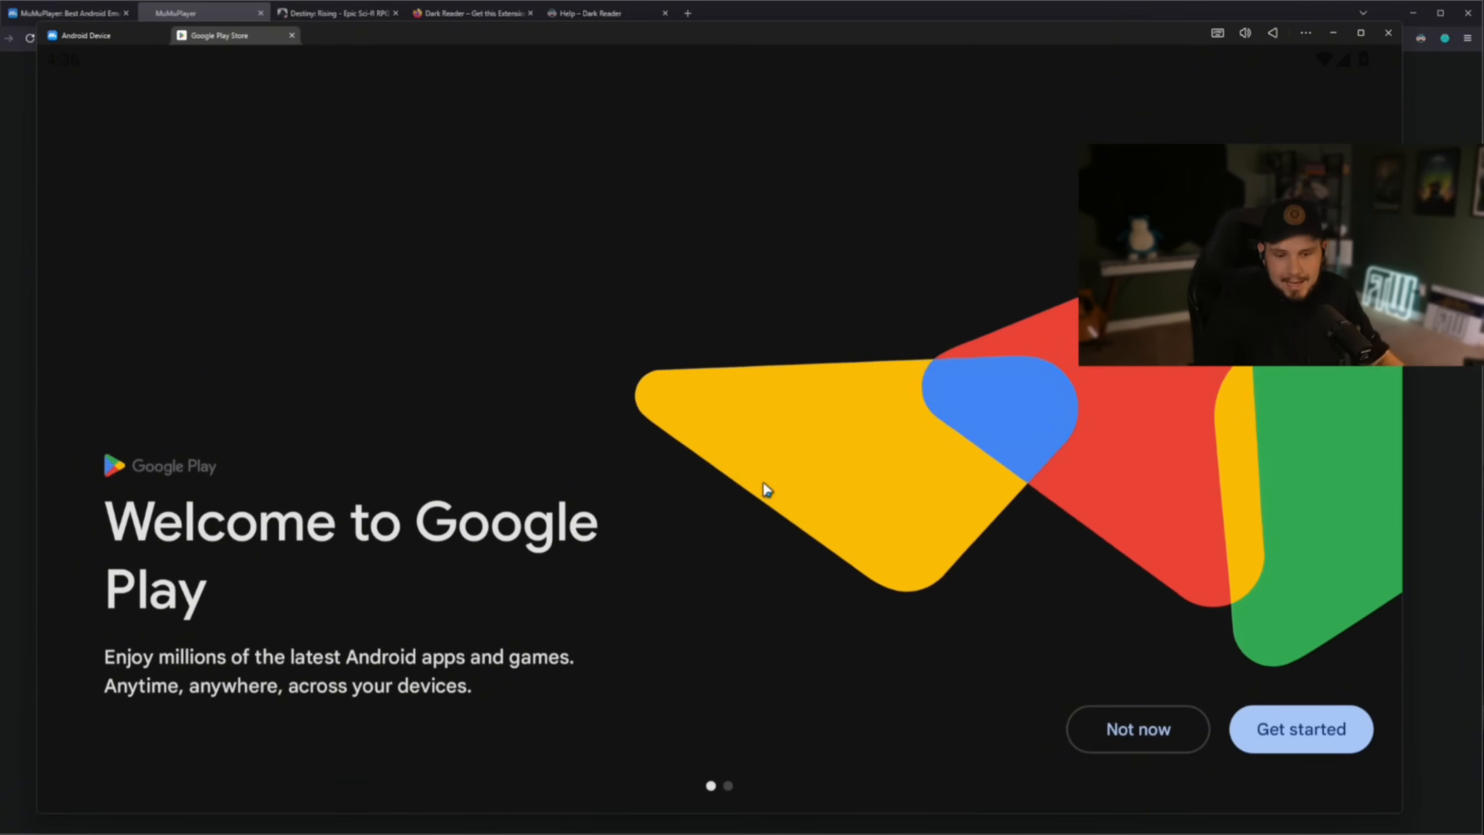
Step: Skip the welcome screen, find Destiny: Rising under Games and pre-register for it
left_click(1300, 729)
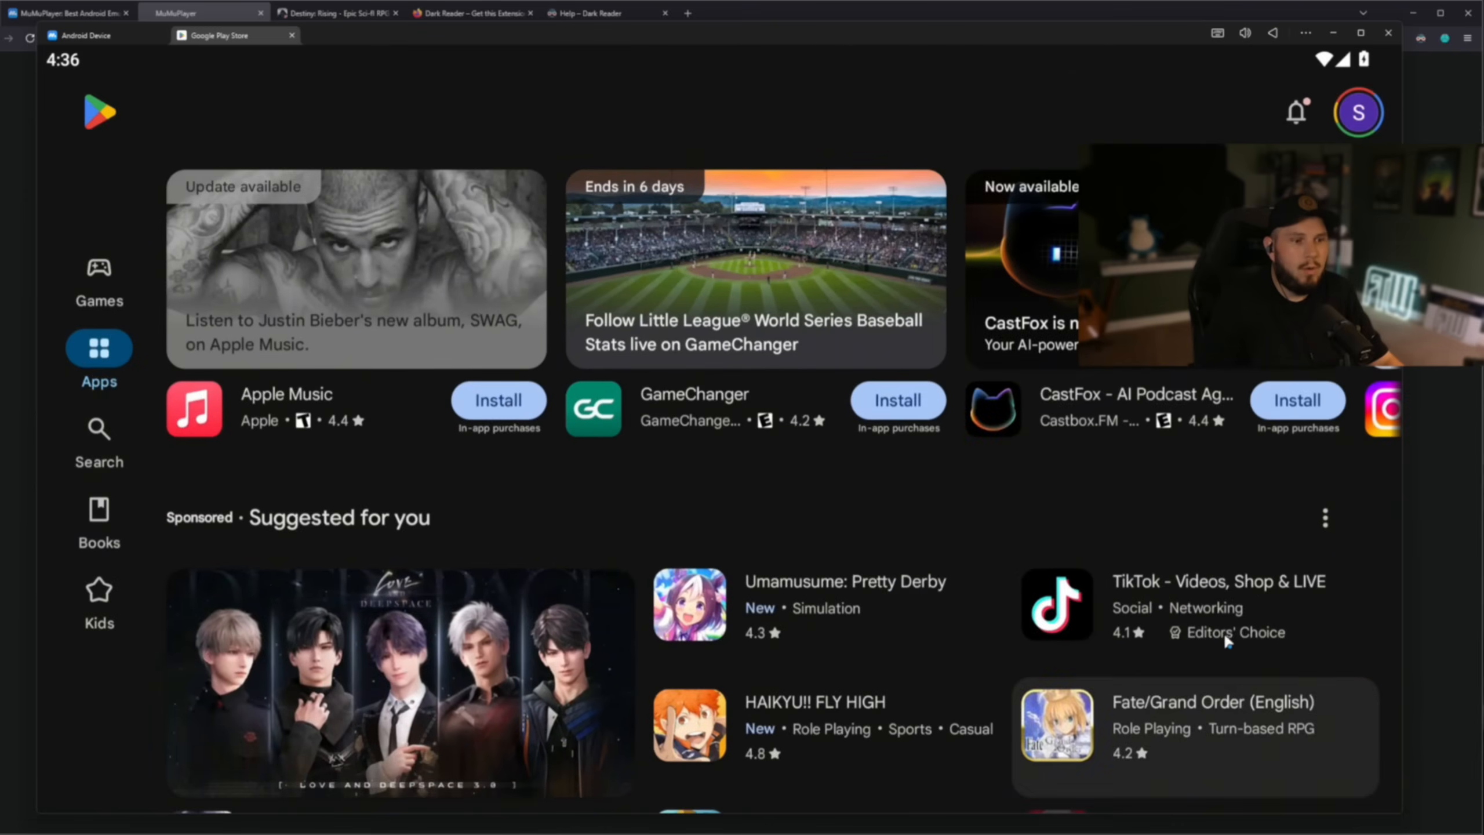
mouse_move(98, 268)
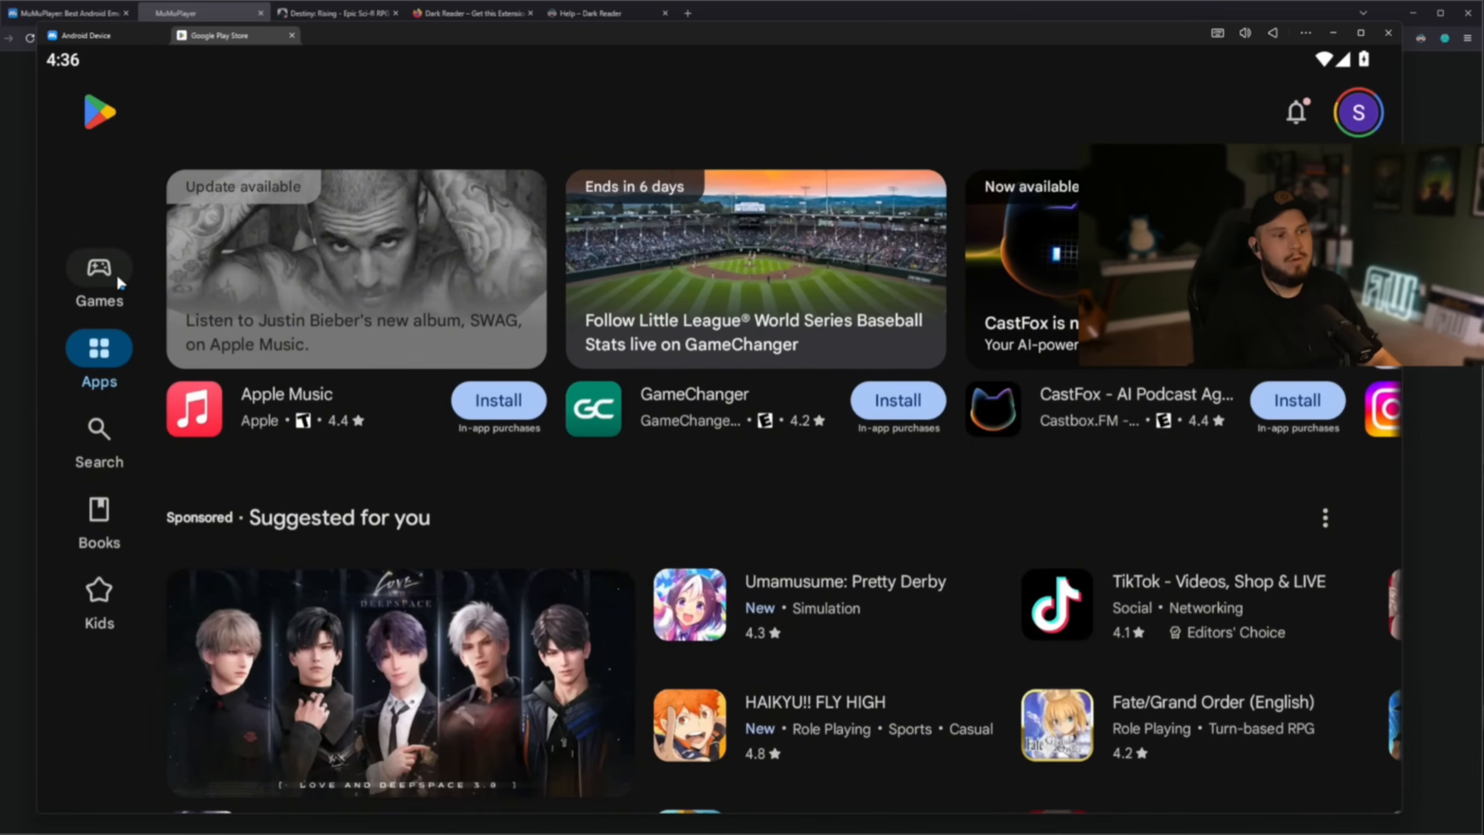
left_click(99, 274)
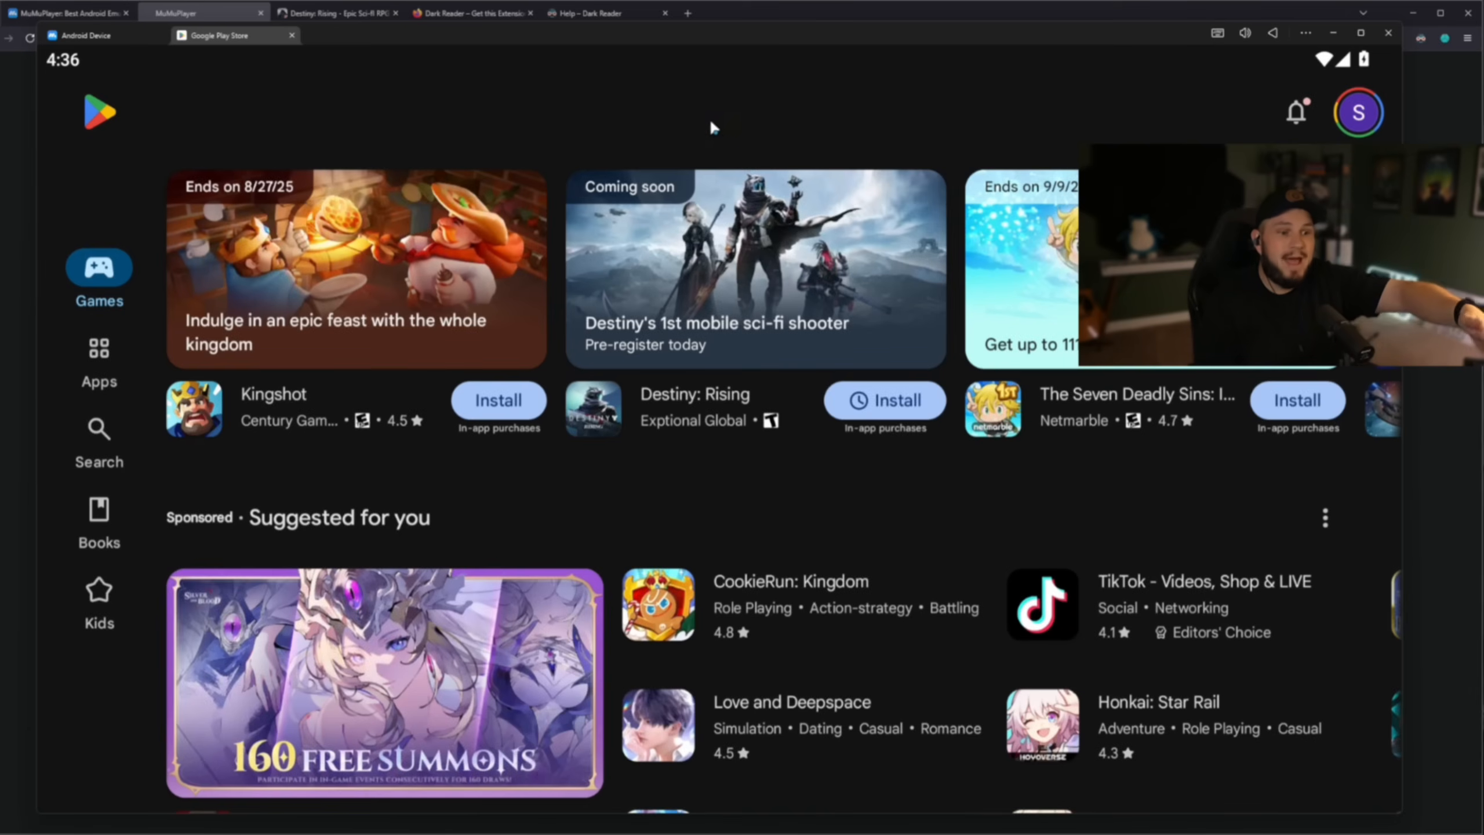
mouse_move(829, 137)
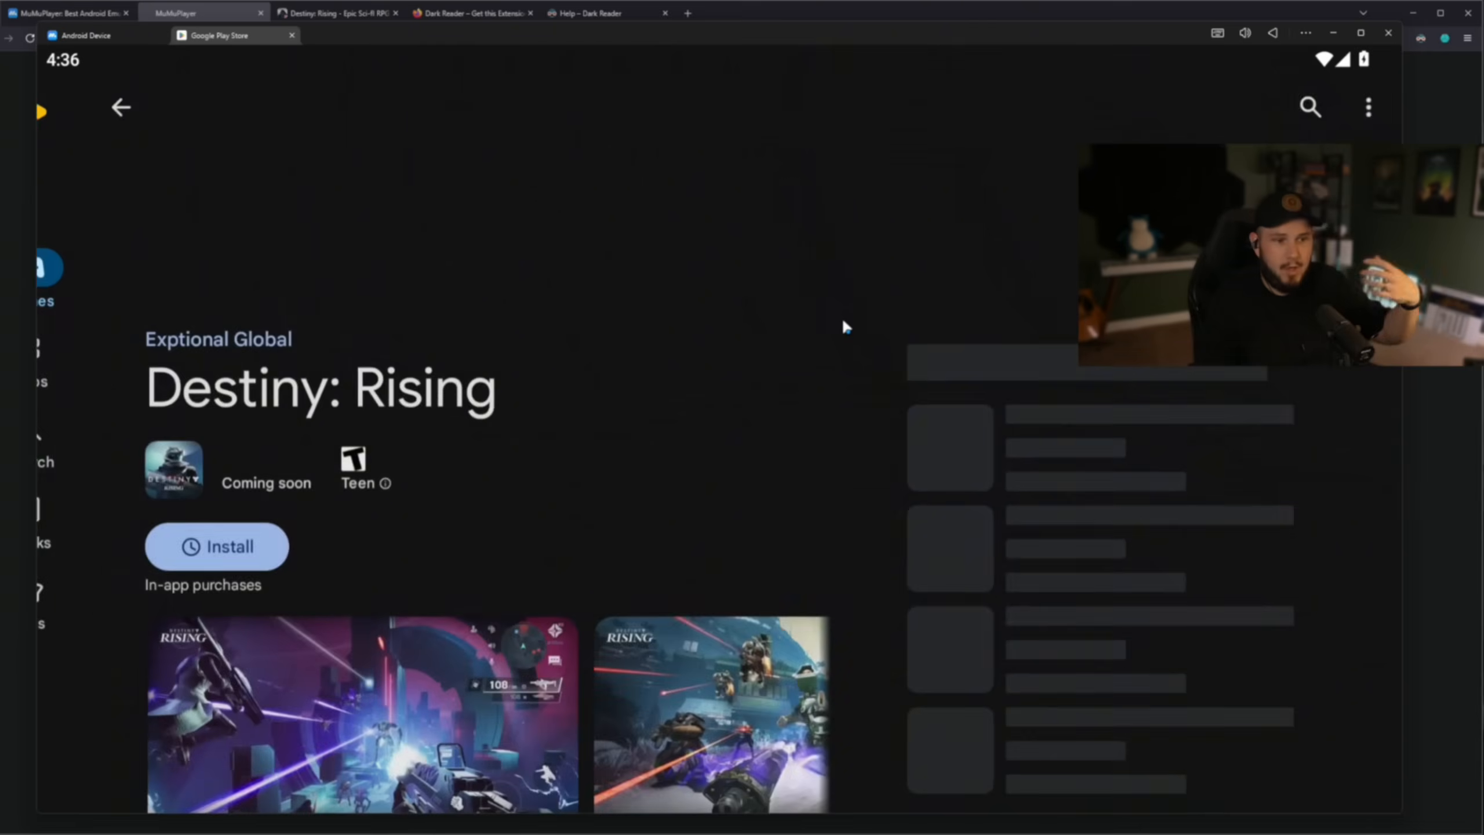
left_click(216, 546)
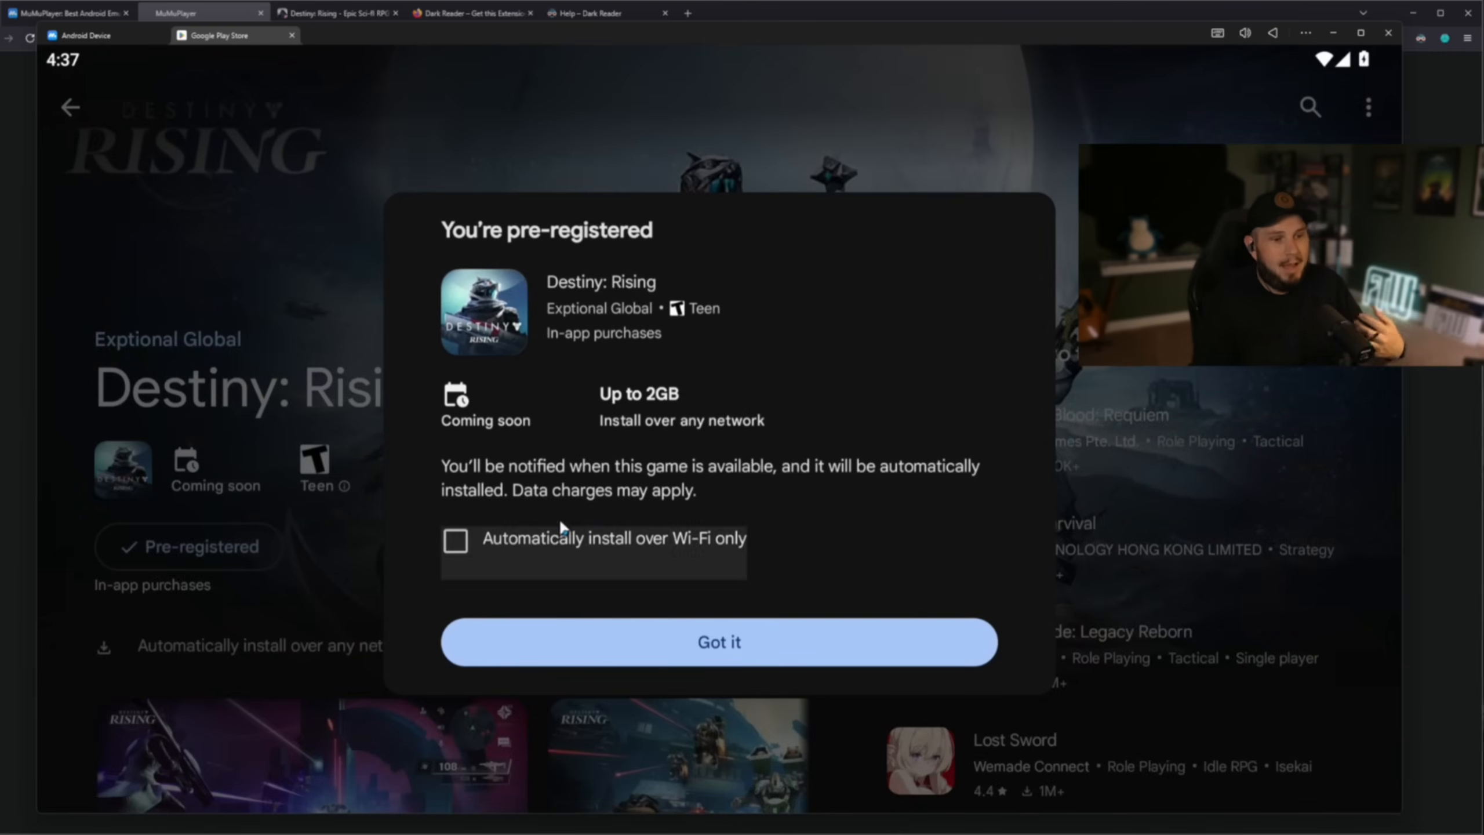
mouse_move(738, 409)
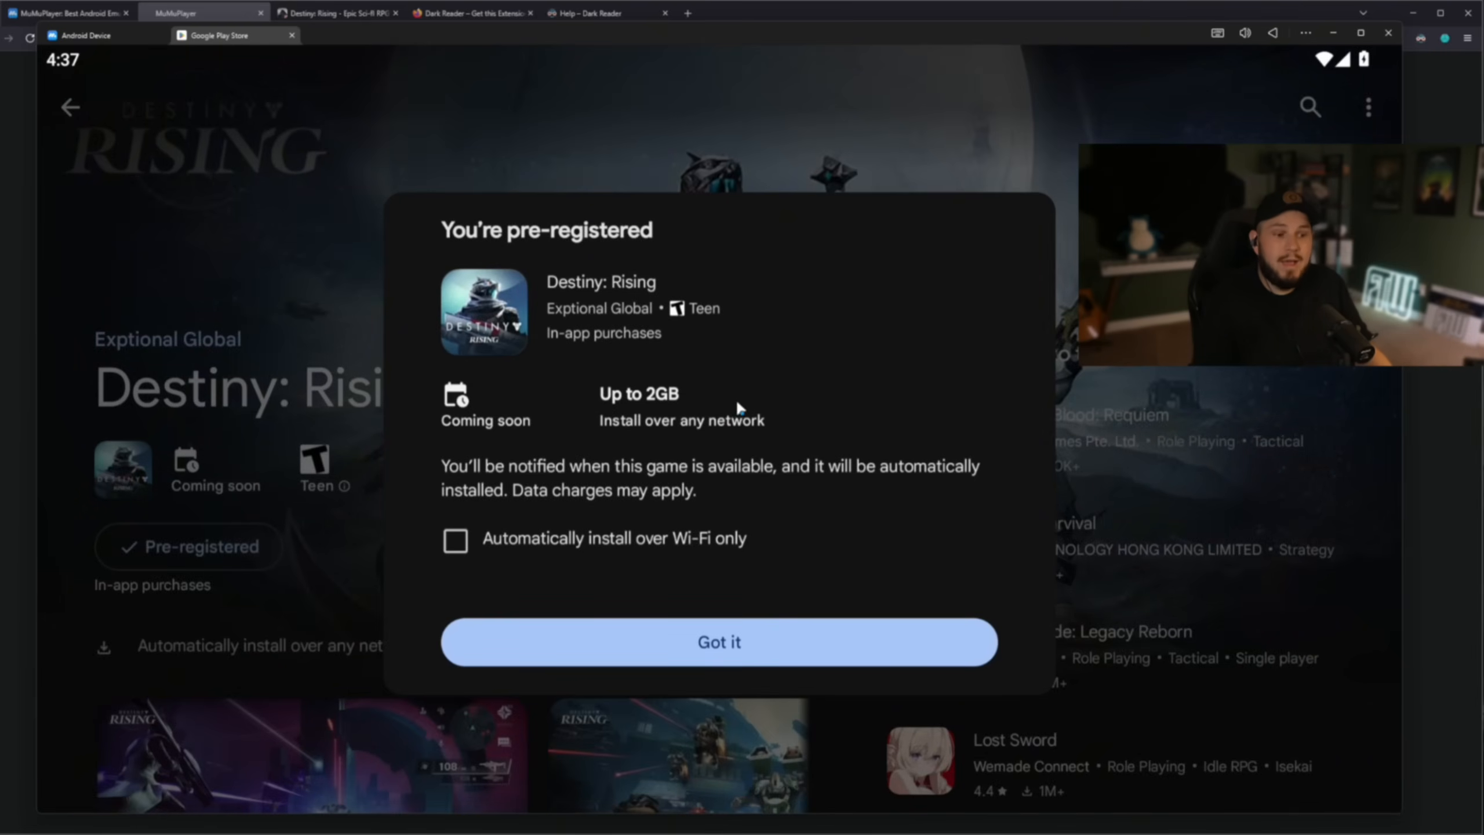
left_click(718, 642)
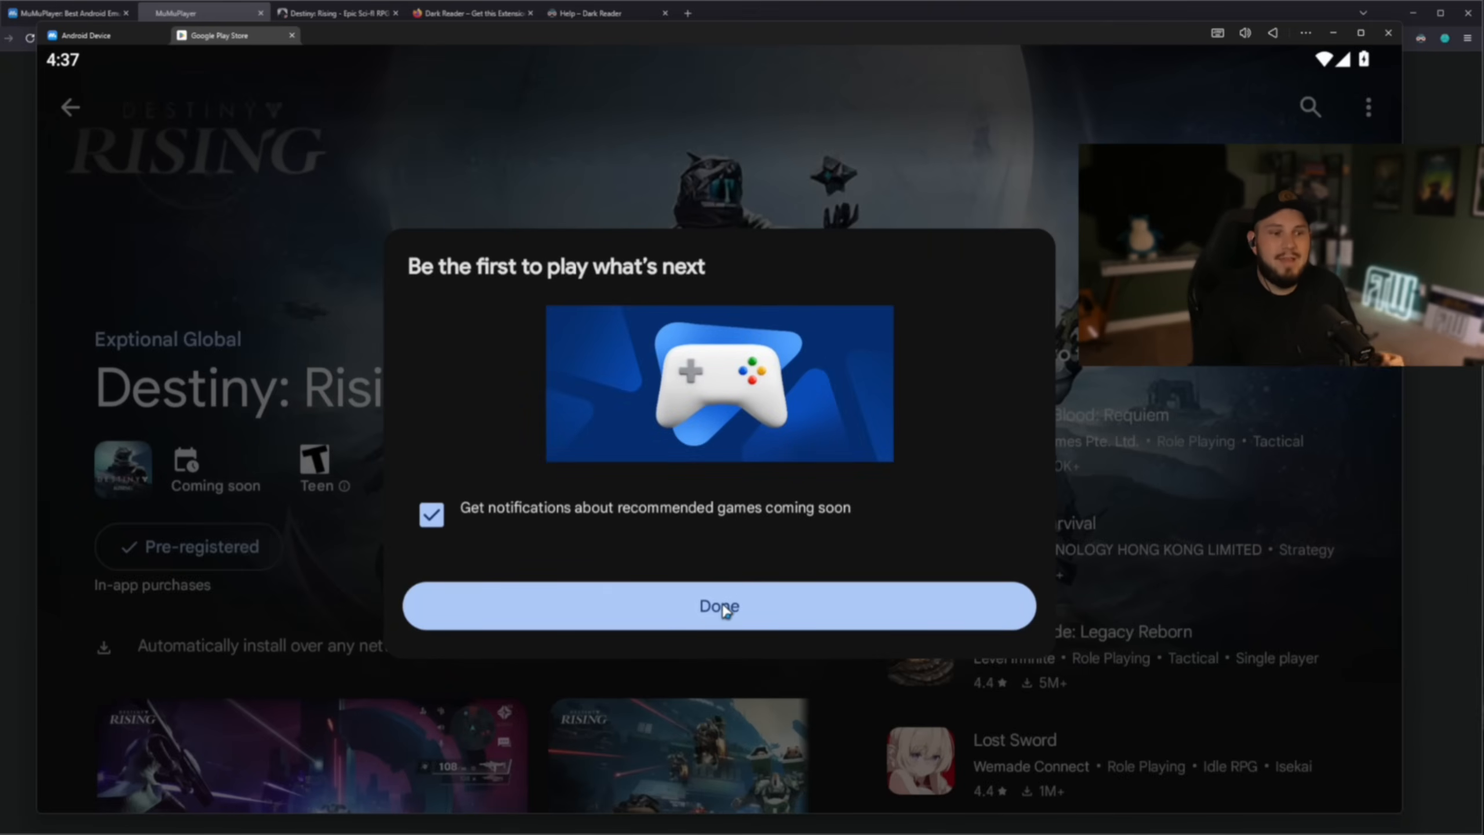
left_click(717, 606)
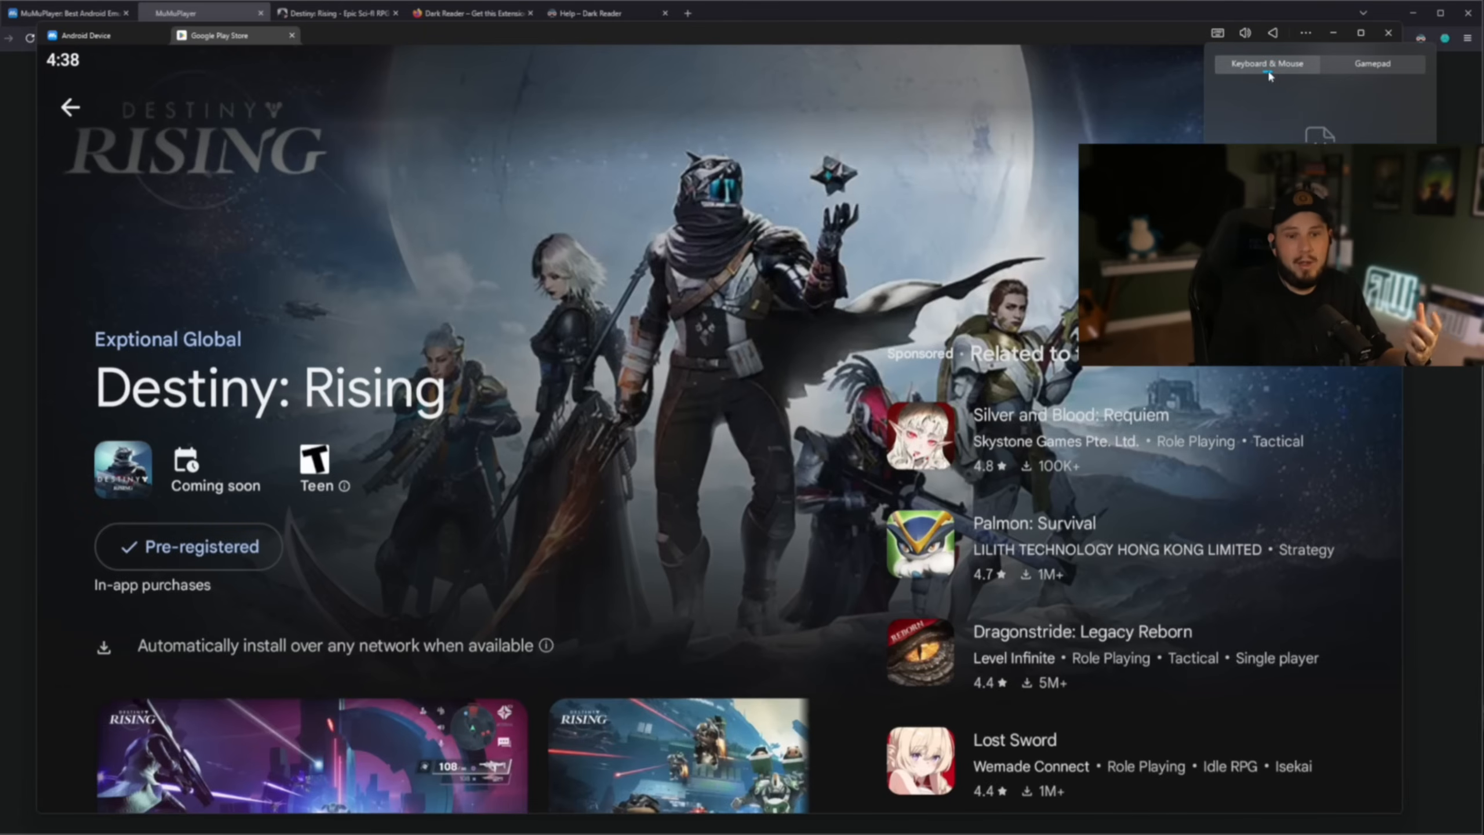
Step: Open MuMu Player's key-mapping panel showing the keyboard-and-mouse control options
left_click(1372, 63)
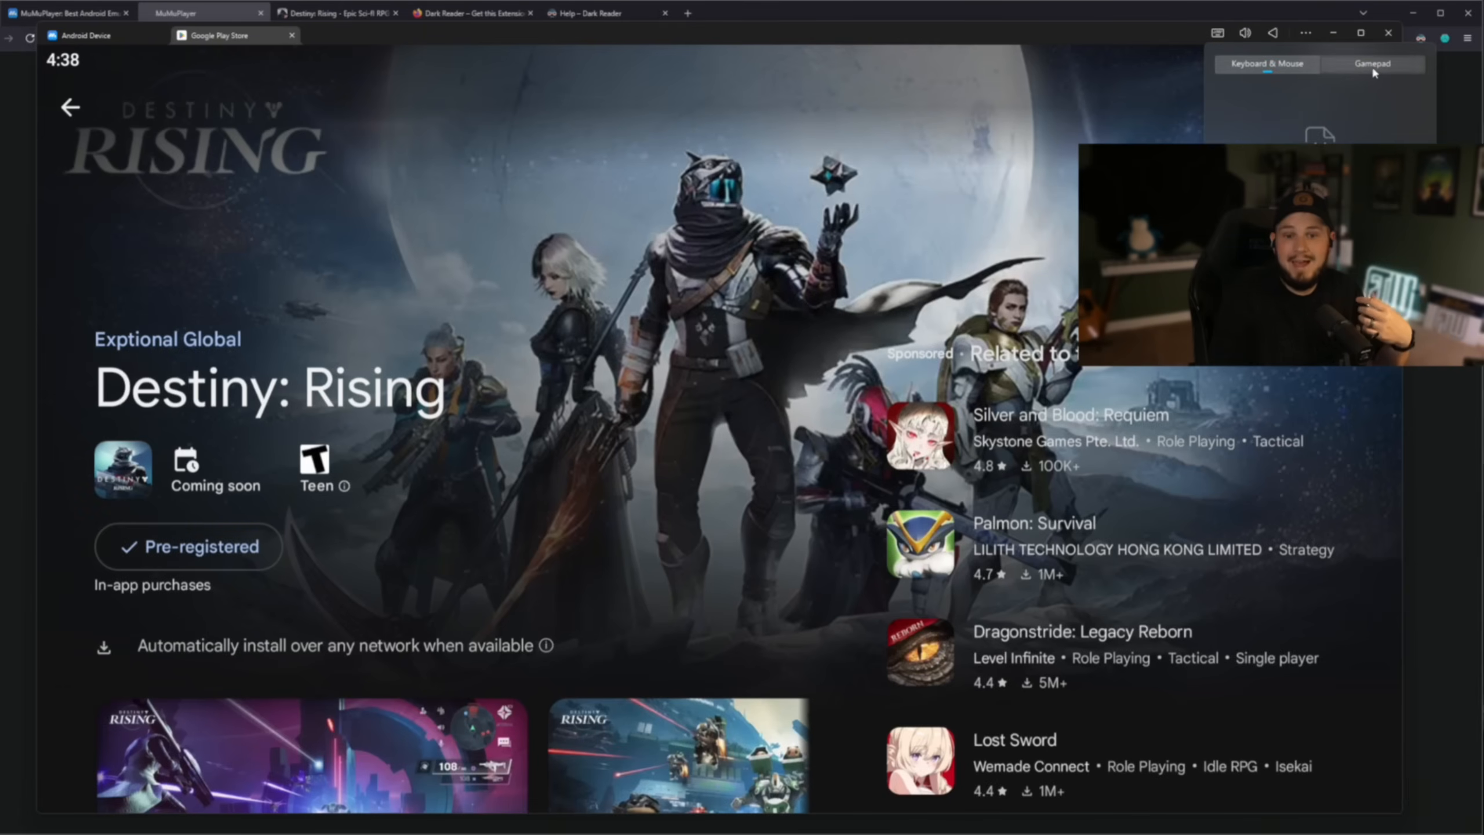